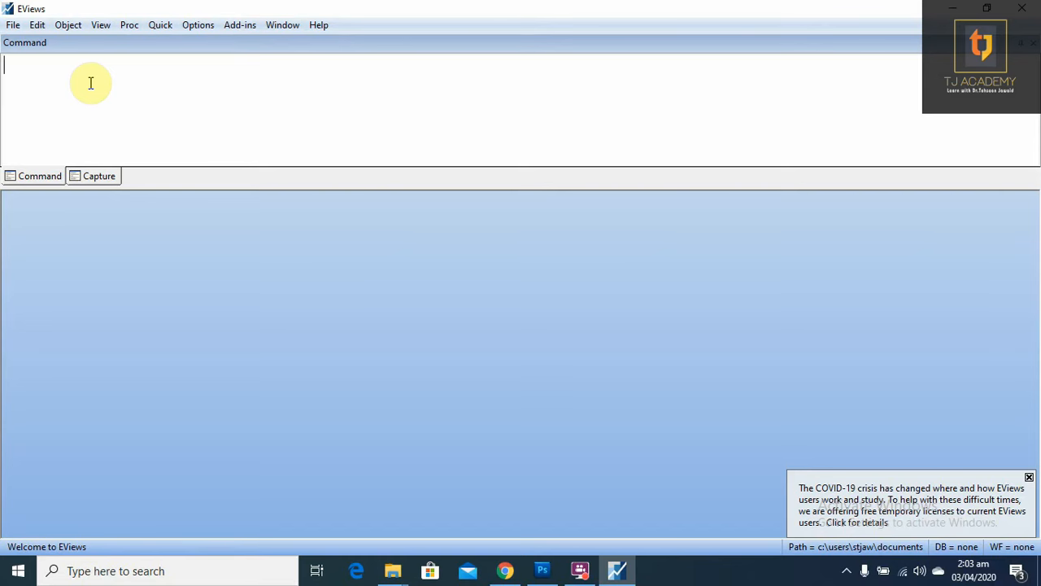
# - Write 'how data can be entered in EViews' with points '1. Manual' and '2. Import data'
pyautogui.write('h')
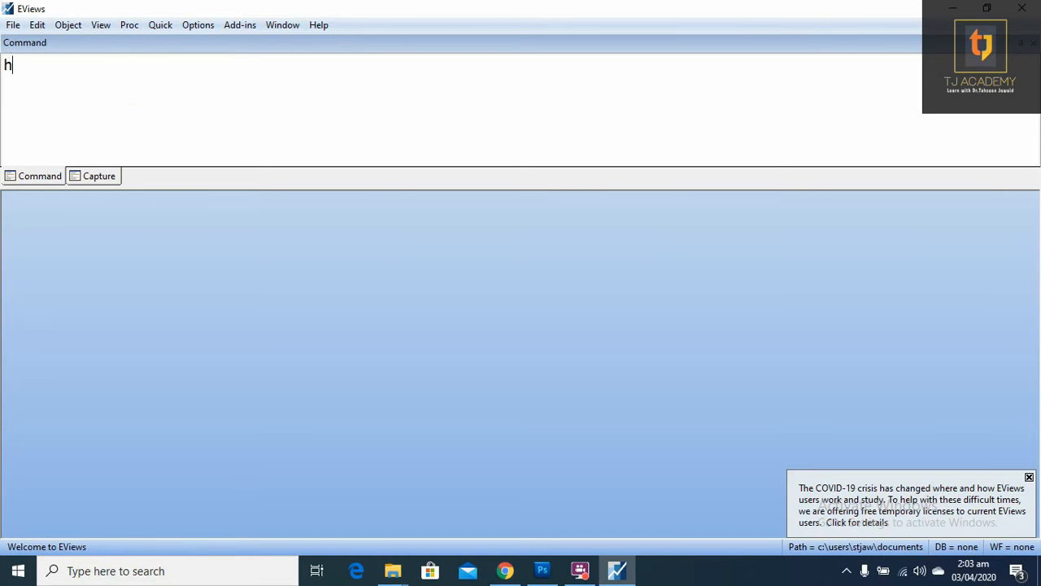
pyautogui.write('ow data')
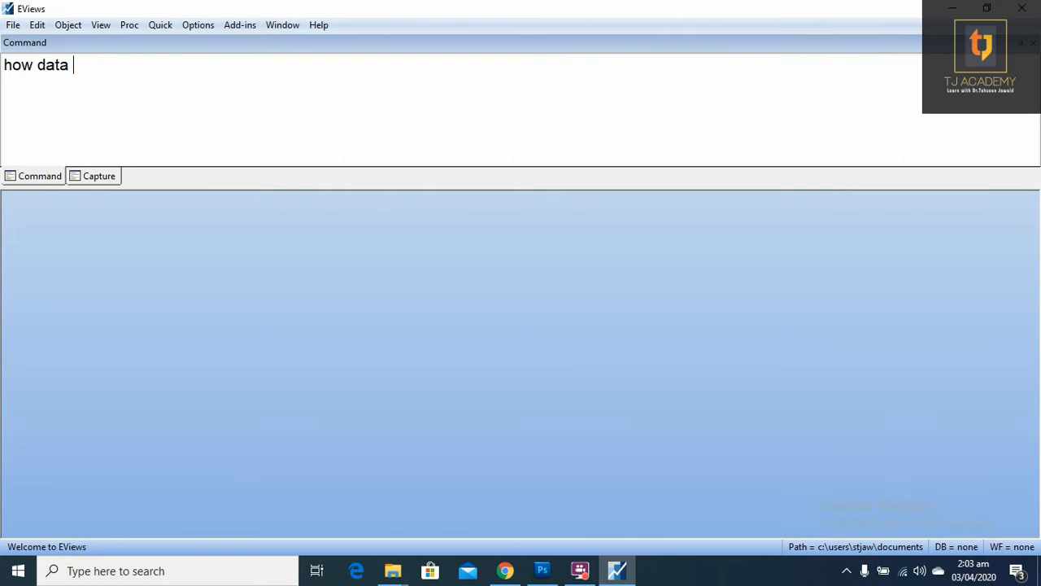
pyautogui.write('can')
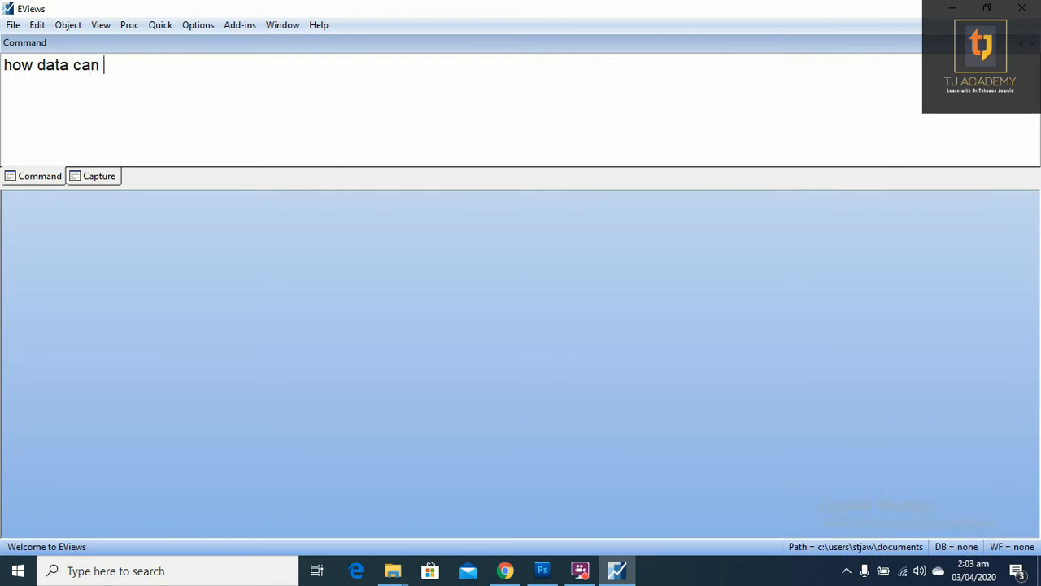
pyautogui.write('be entered')
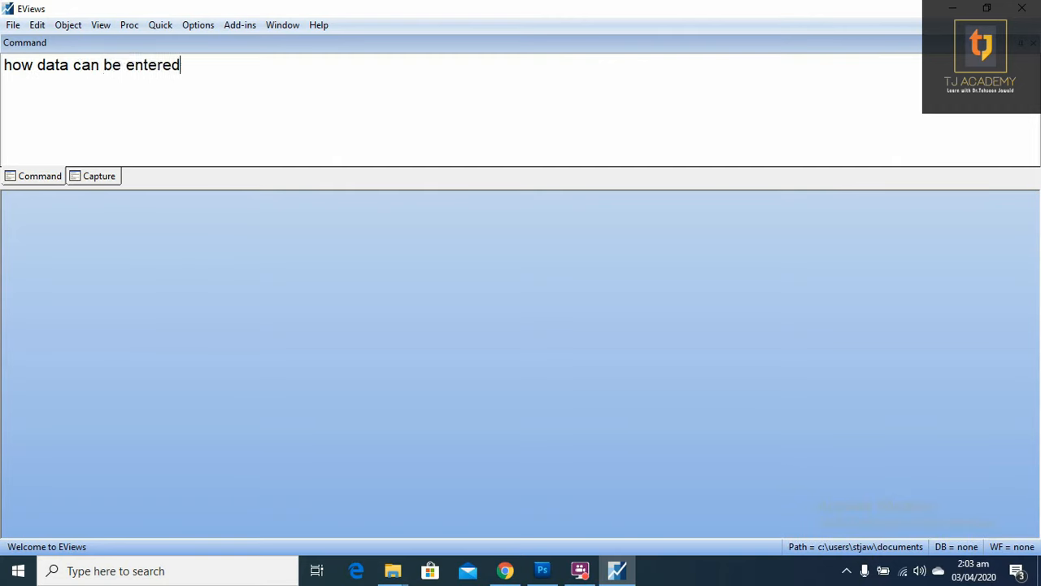
pyautogui.write('in')
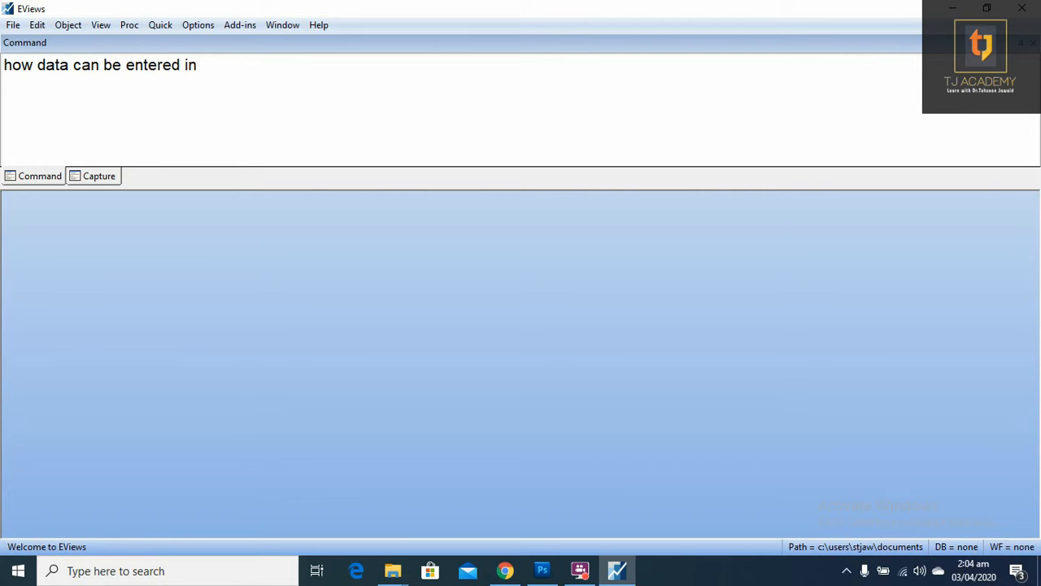
pyautogui.write('EViews.')
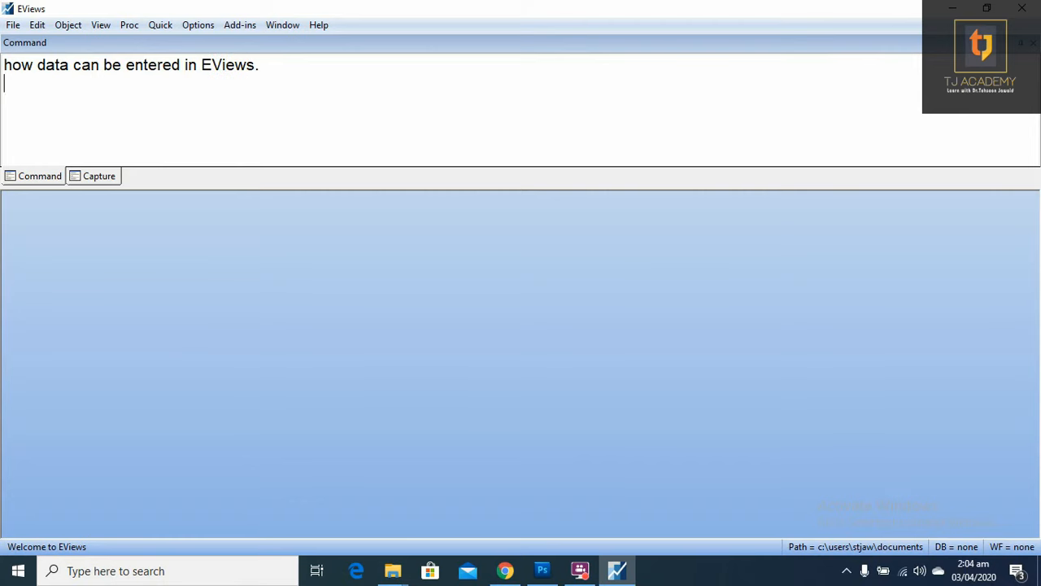
pyautogui.write('1.')
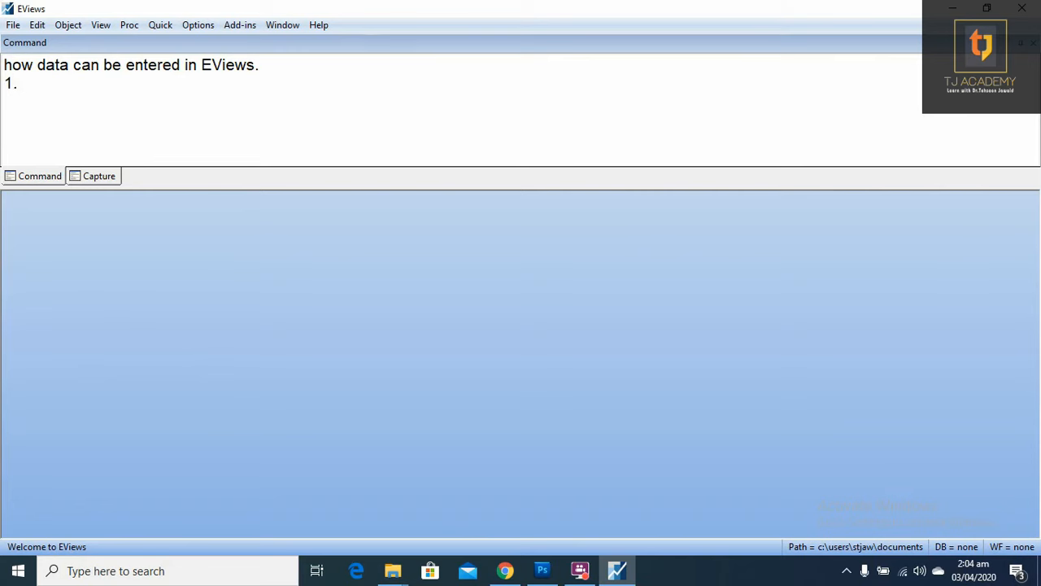
pyautogui.write('Manuall')
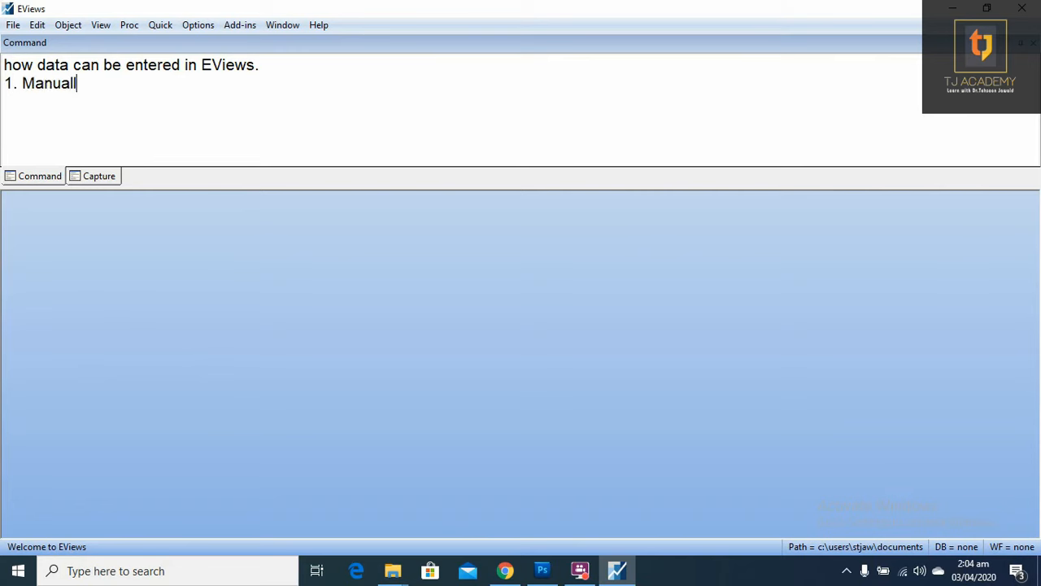
pyautogui.press('enter')
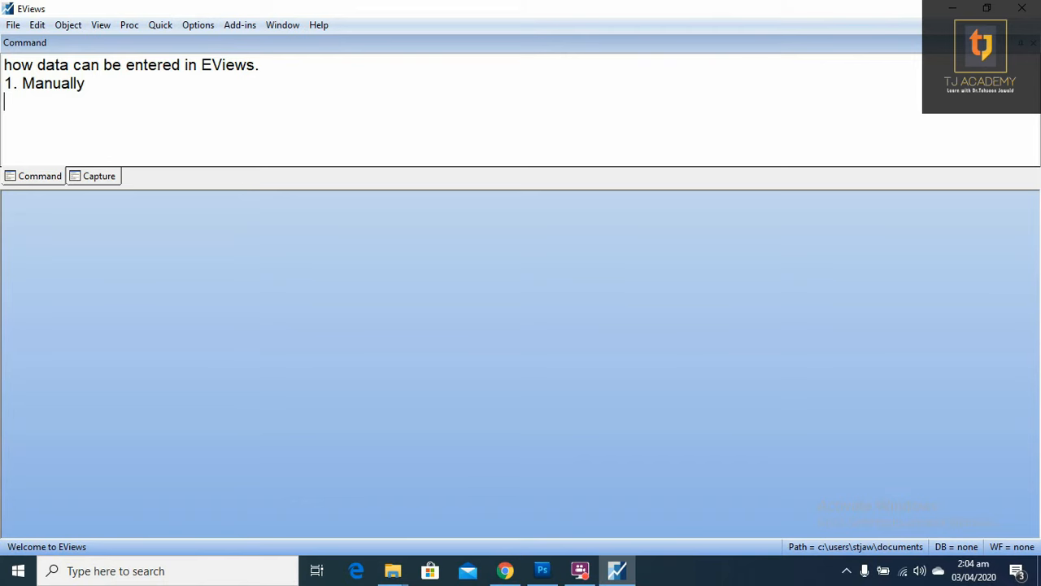
pyautogui.write('2. I')
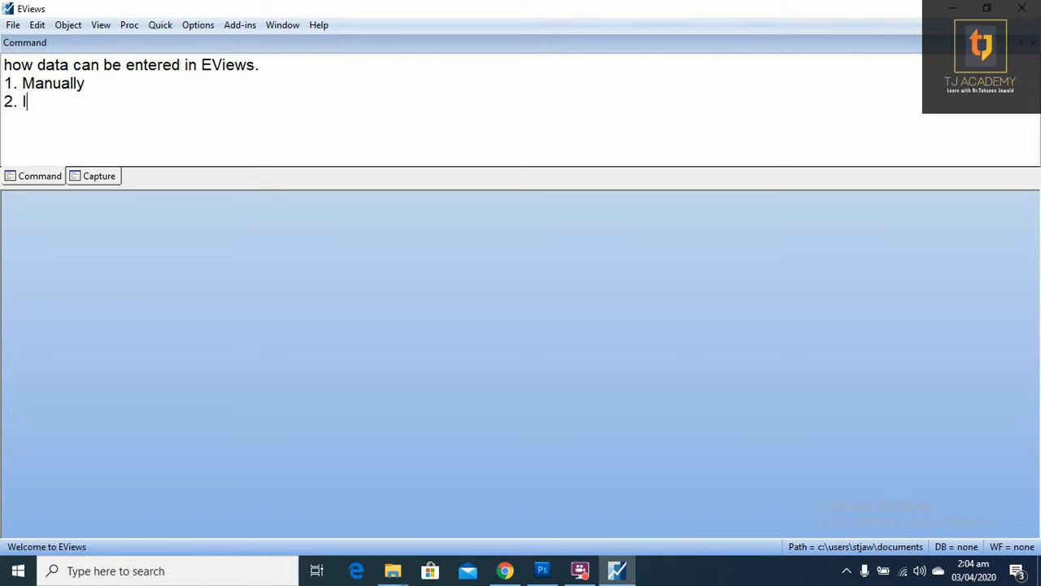
pyautogui.write('mport')
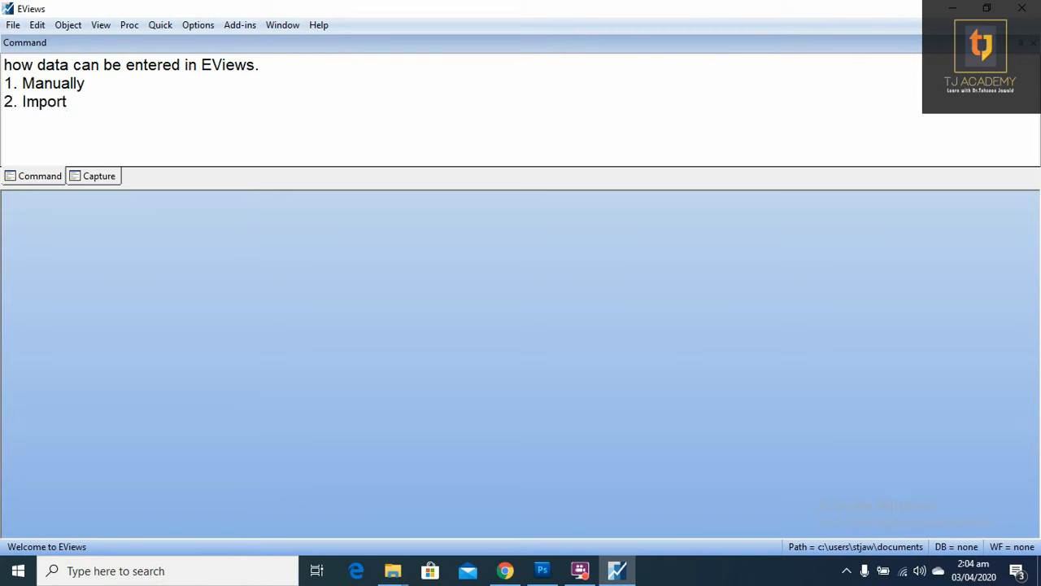
pyautogui.write('data')
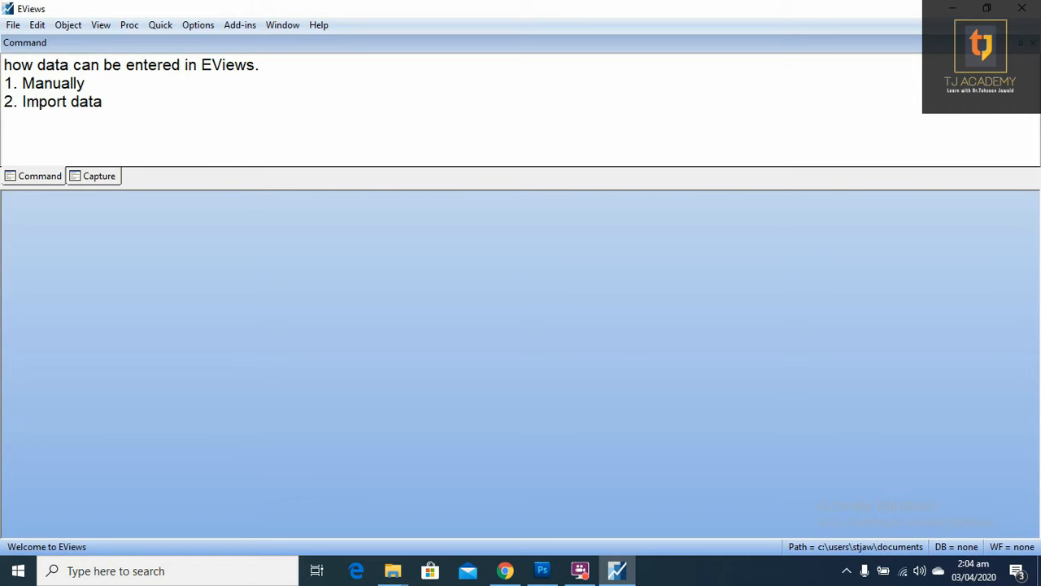
pyautogui.press('enter')
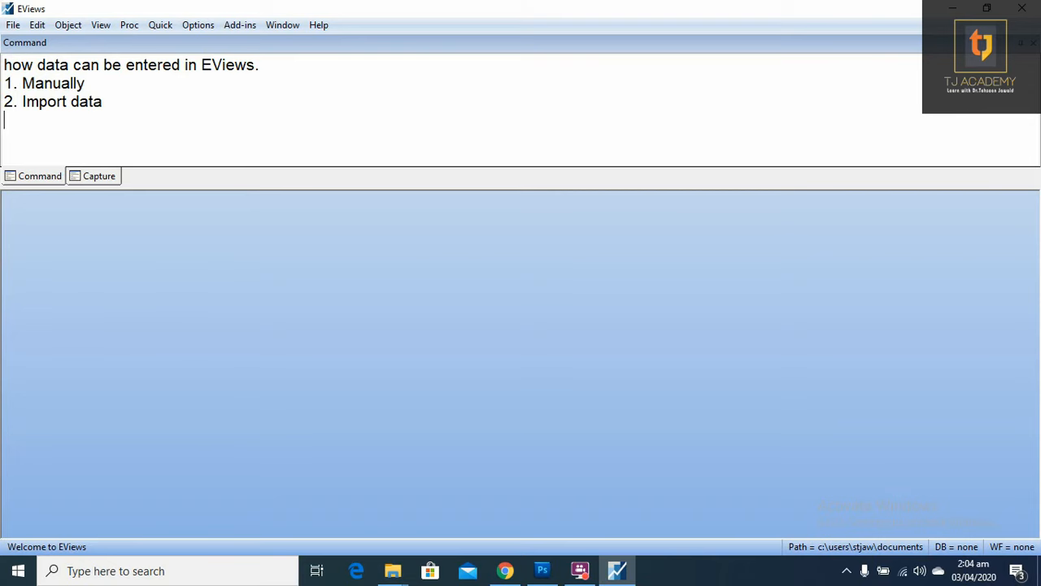
# - Add the note that data can be time series, cross sectional or panel data
pyautogui.write('Time se')
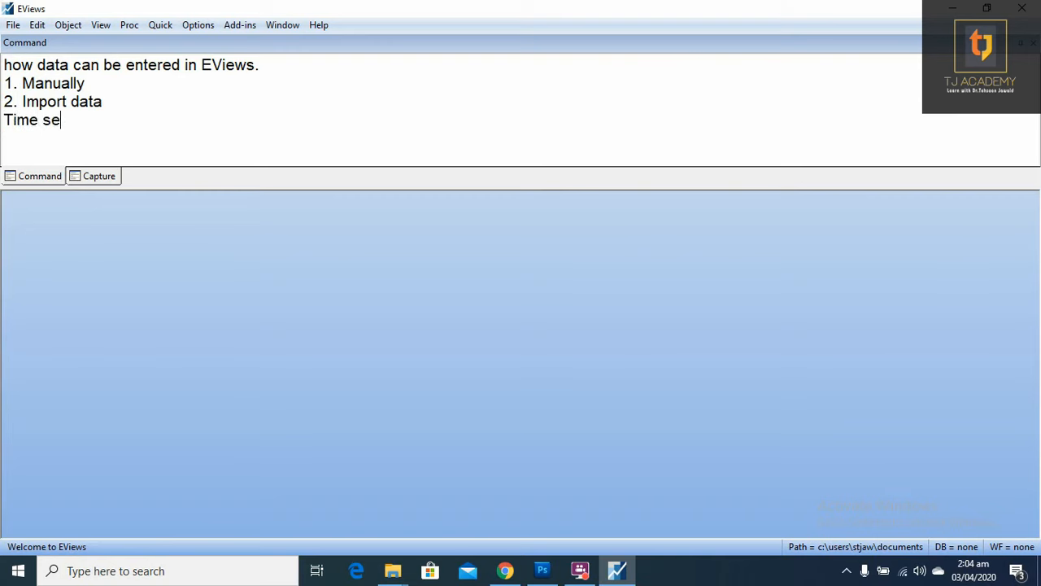
pyautogui.write('ries,')
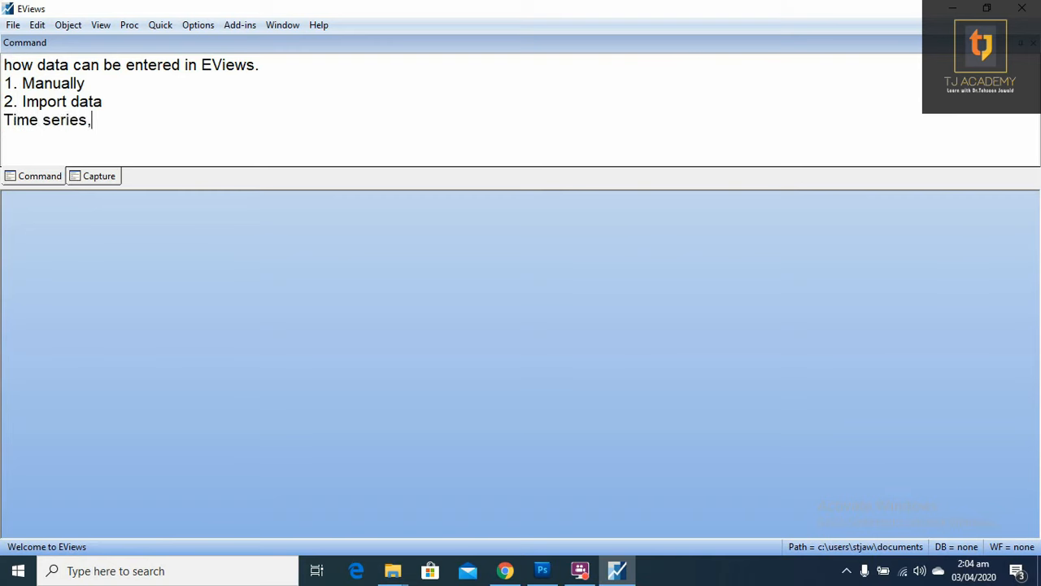
pyautogui.write('cro')
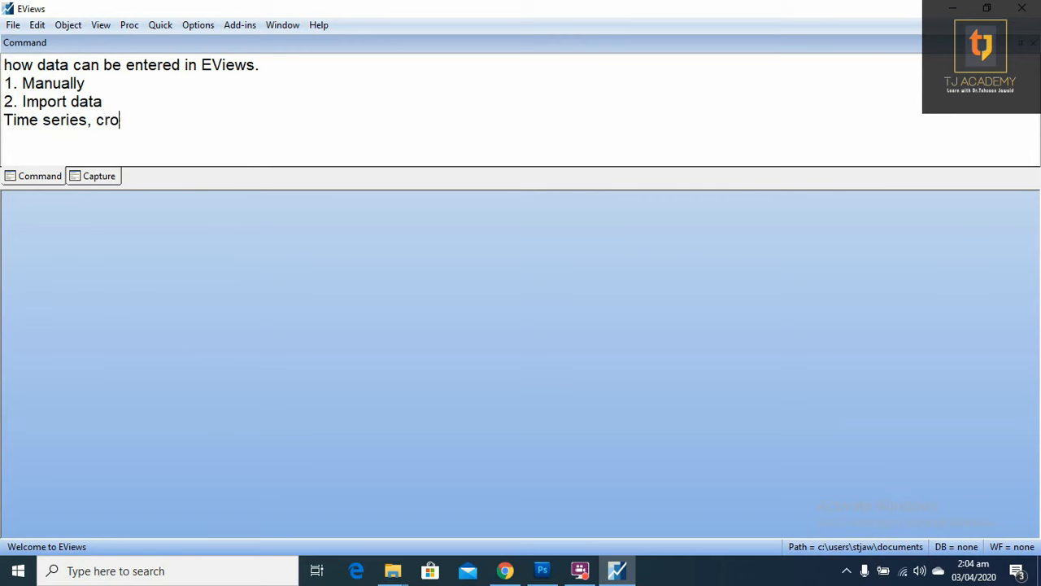
pyautogui.write('ss secti')
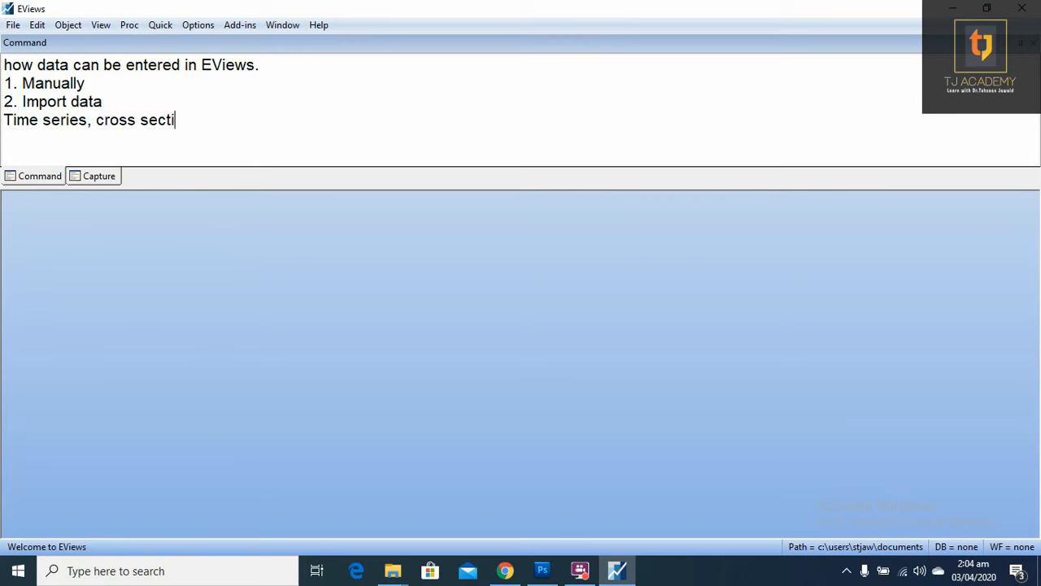
pyautogui.write('onal or')
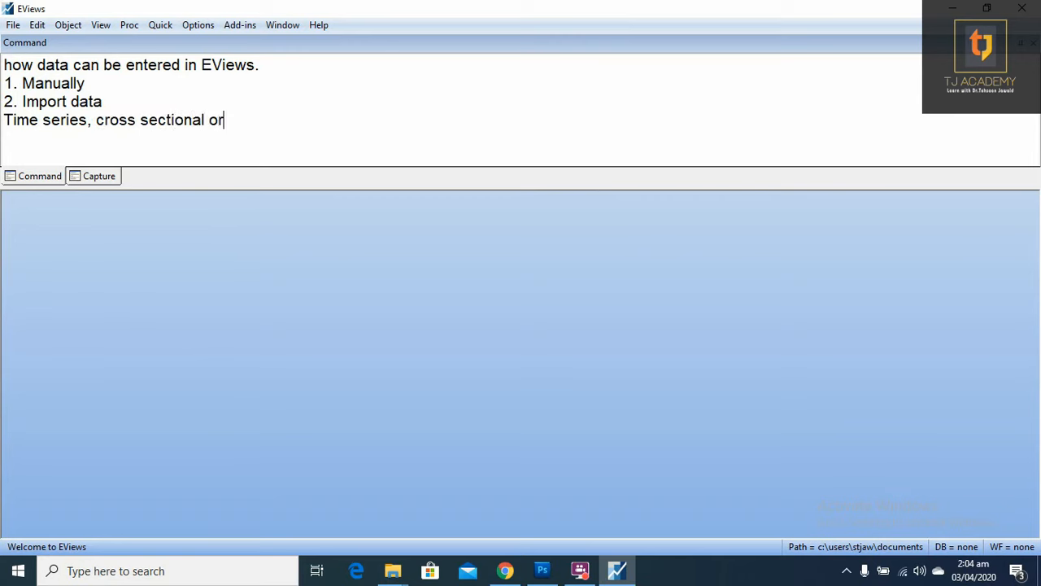
pyautogui.write('panel')
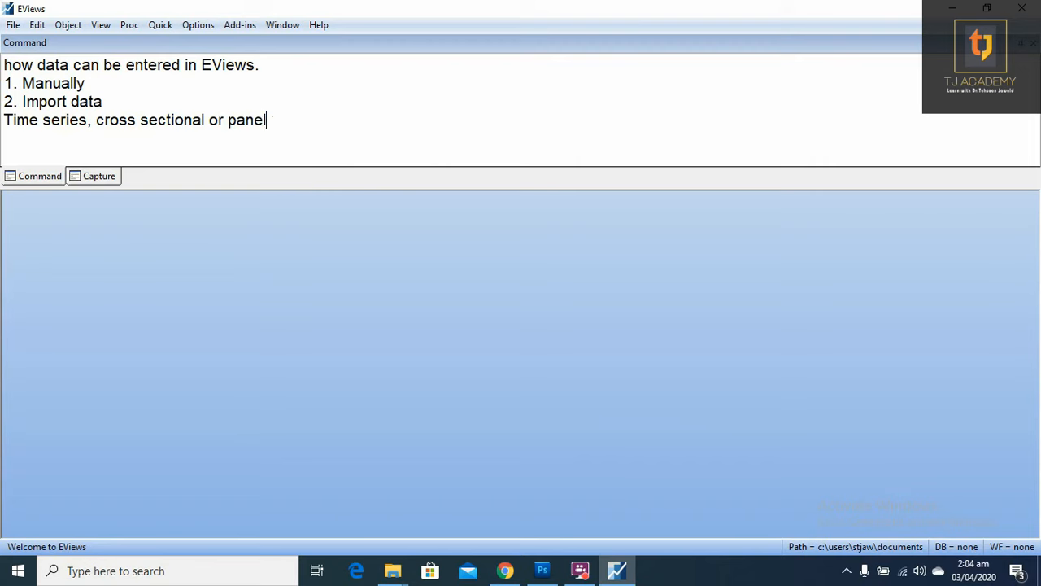
pyautogui.write('data')
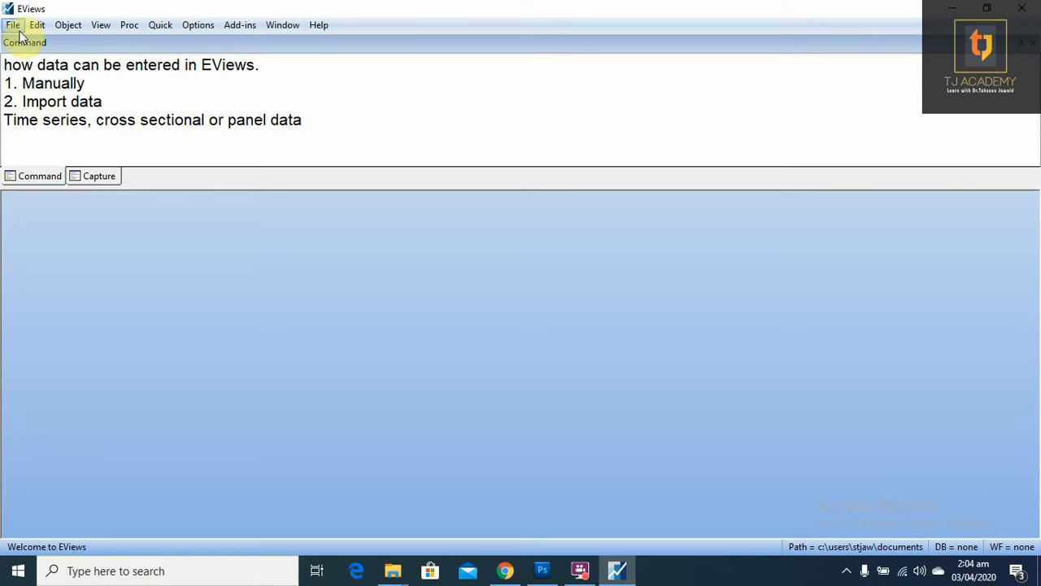
# - Set up a new dated regular-frequency annual workfile with start 2000 and end 2015
pyautogui.click(12, 24)
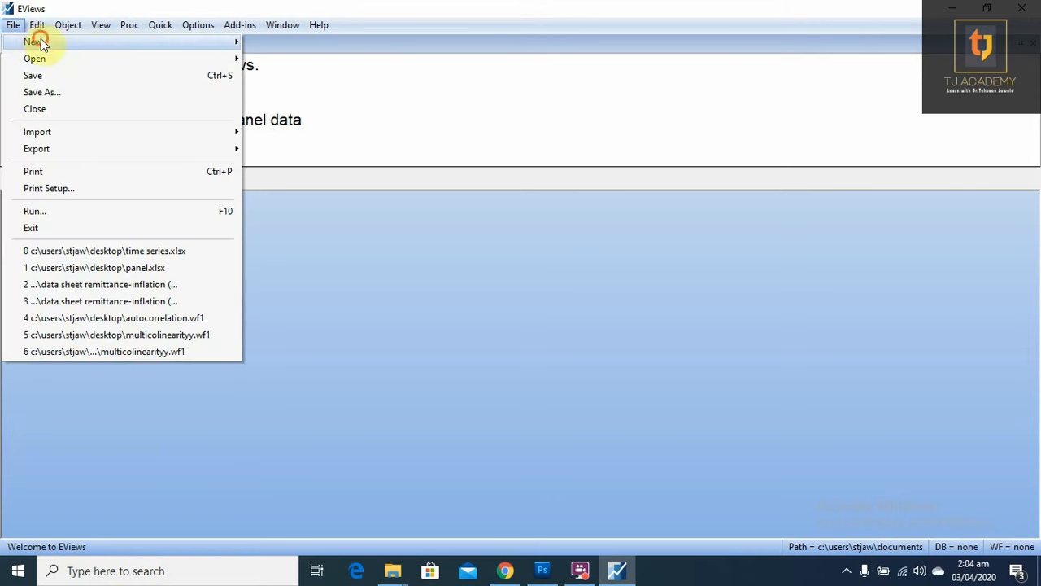
pyautogui.click(32, 41)
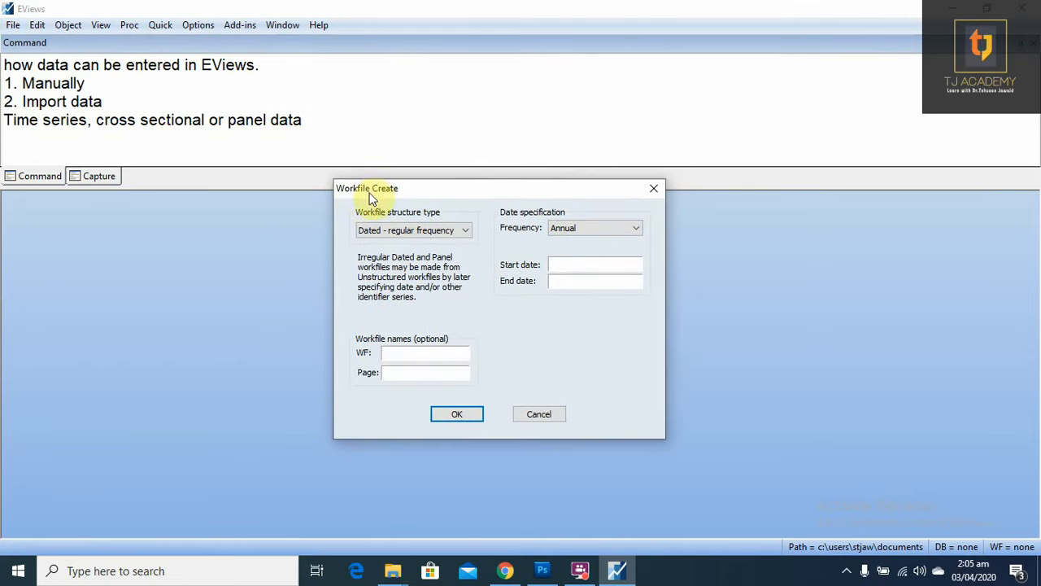
pyautogui.moveTo(393, 192)
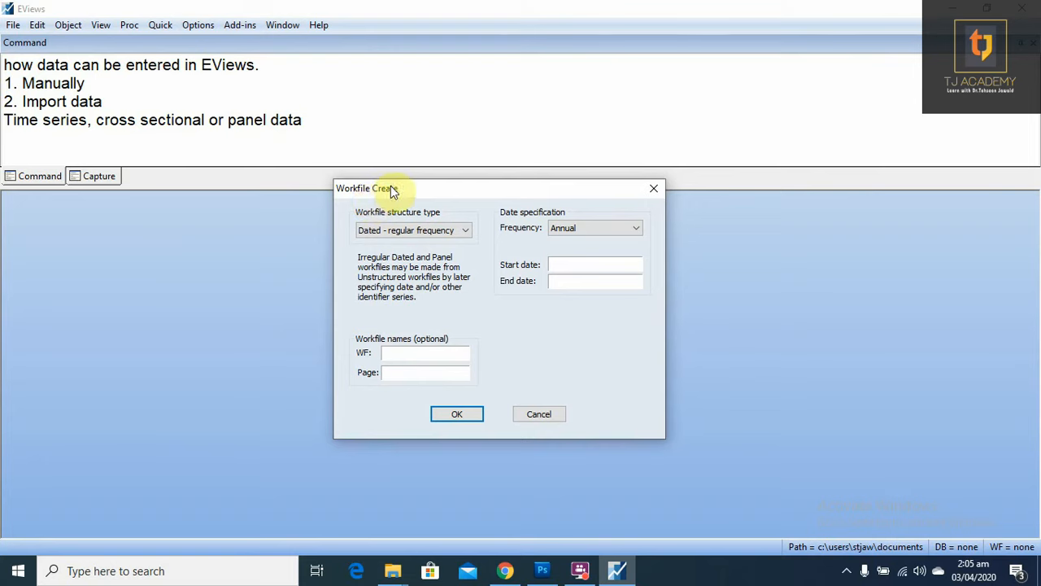
pyautogui.moveTo(372, 199)
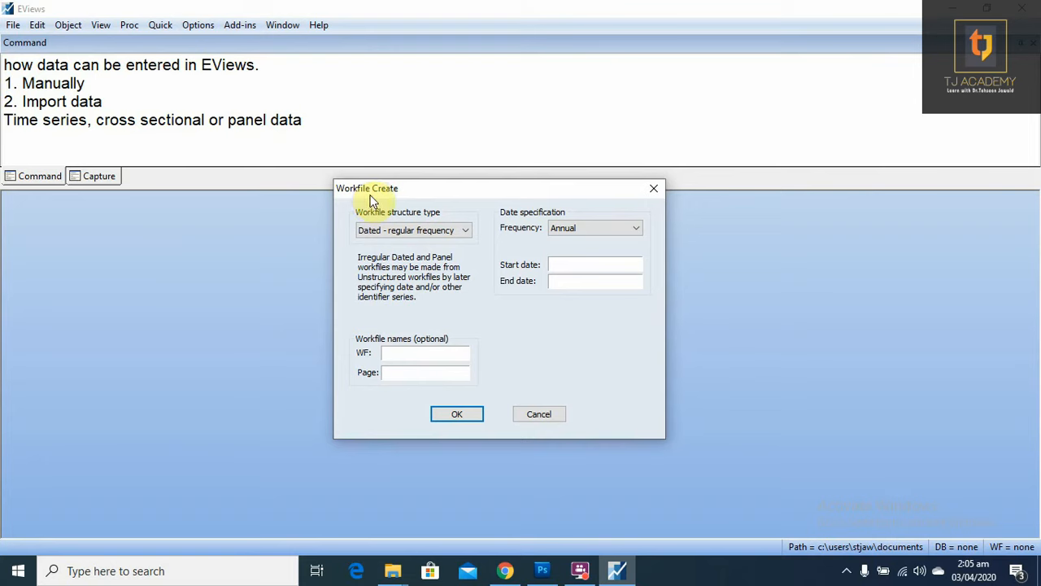
pyautogui.moveTo(519, 242)
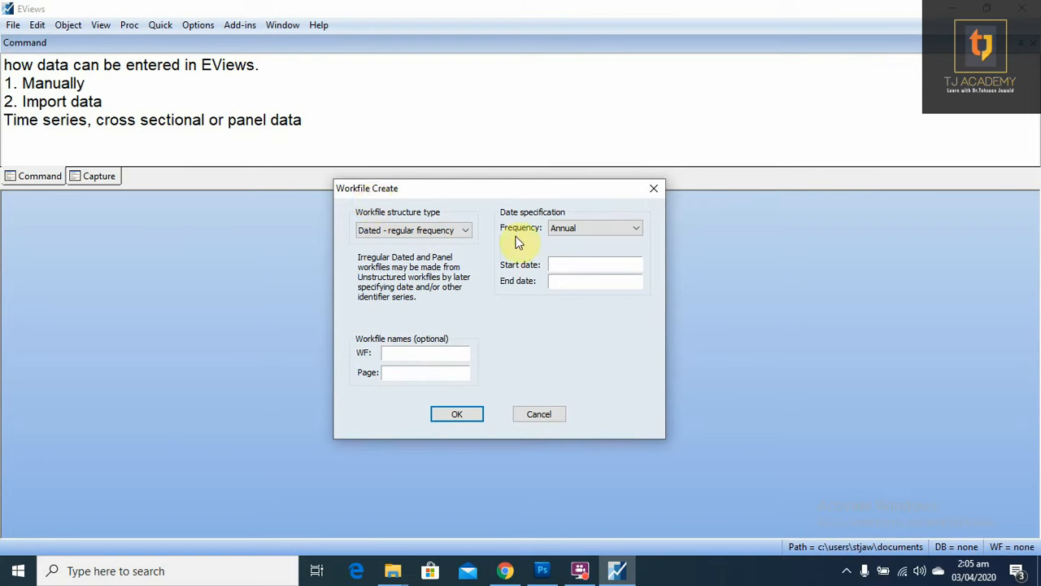
pyautogui.moveTo(524, 244)
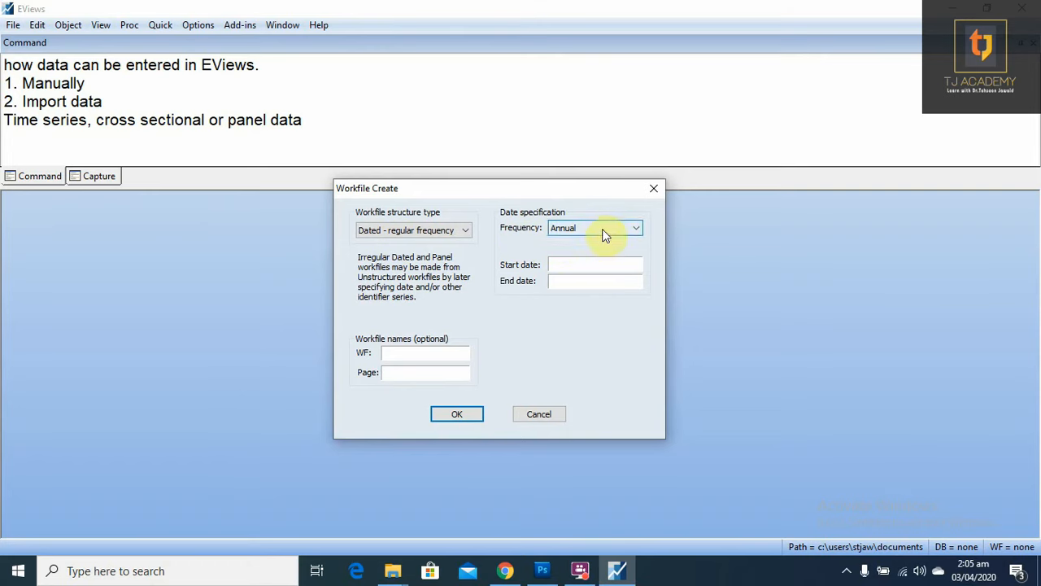
pyautogui.click(635, 227)
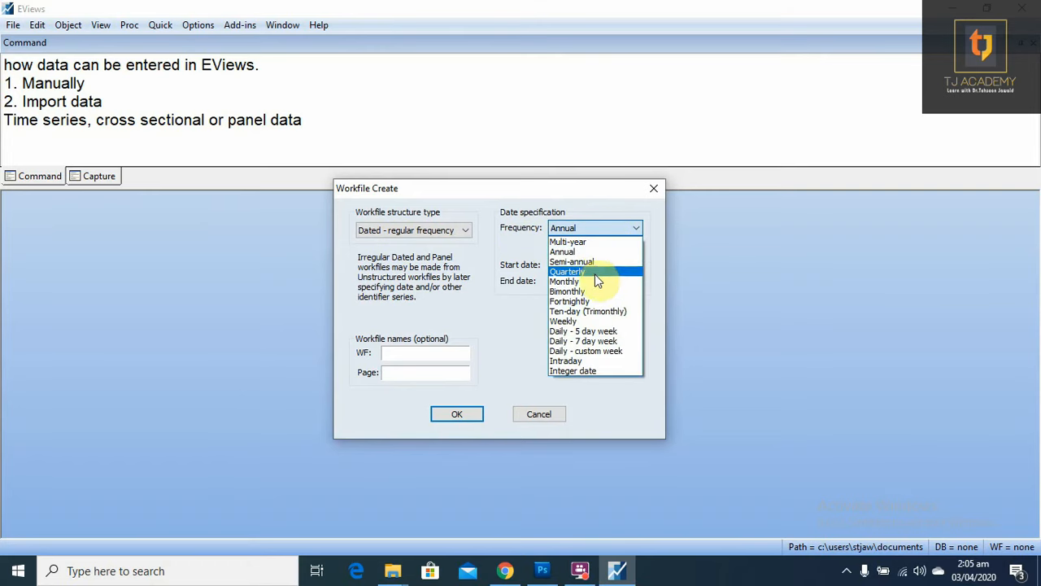
pyautogui.moveTo(594, 262)
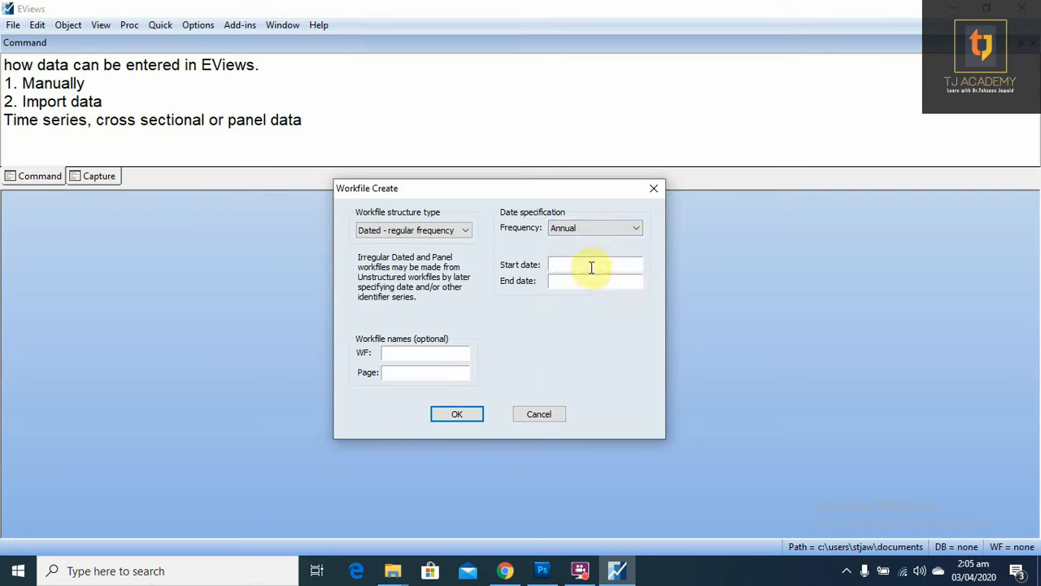
pyautogui.click(591, 264)
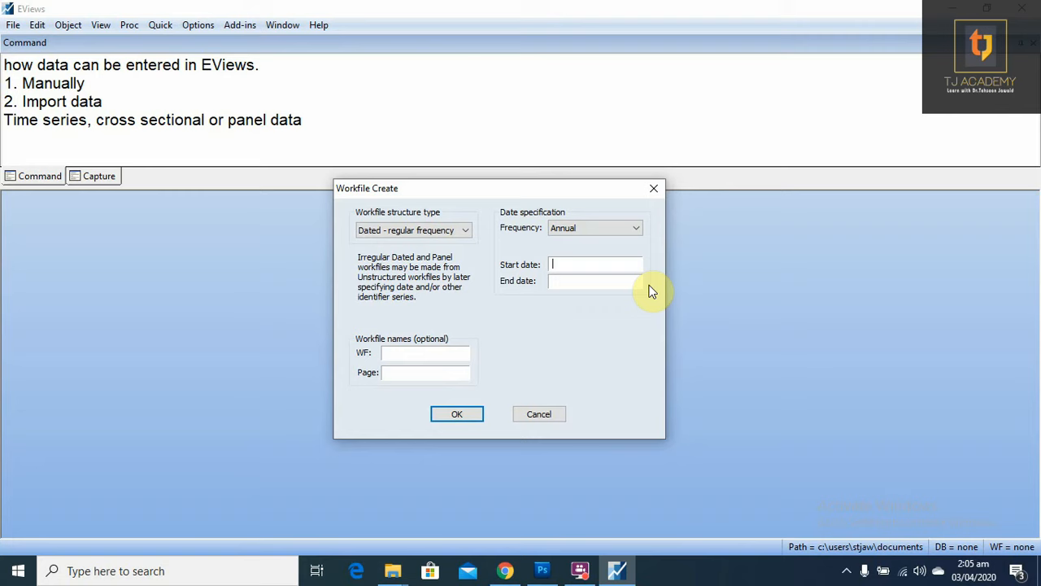
pyautogui.write('2000')
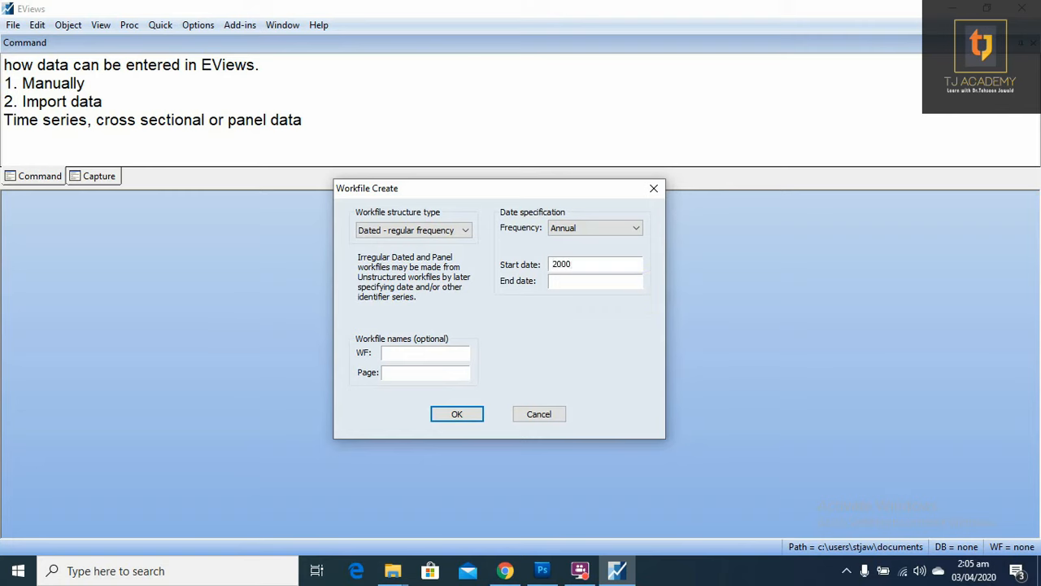
pyautogui.write('2')
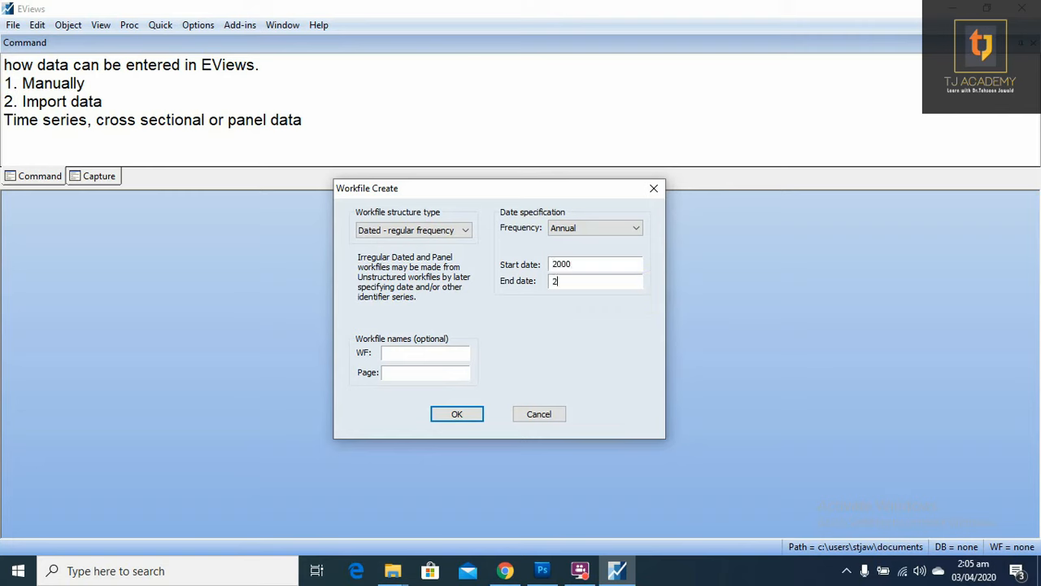
pyautogui.write('015')
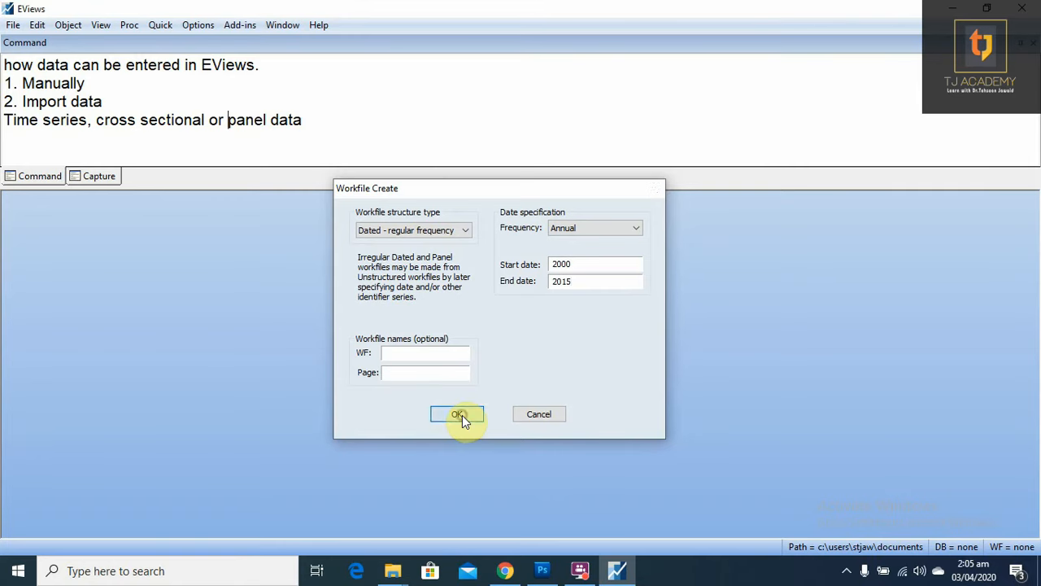
# - Confirm the 2000–2015 annual workfile and enter the command 'data gdp fdi ir'
pyautogui.click(457, 414)
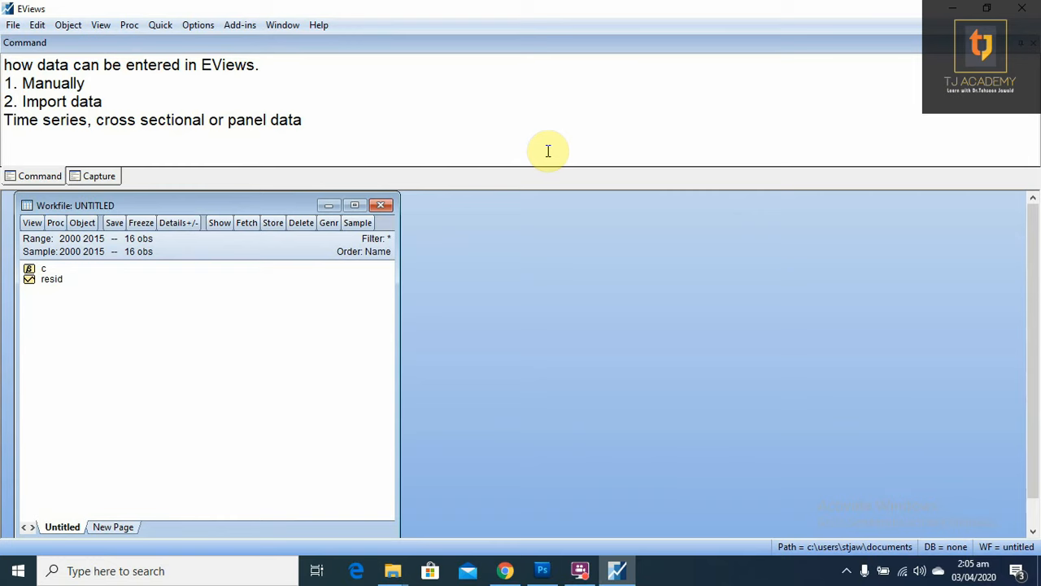
pyautogui.press('enter')
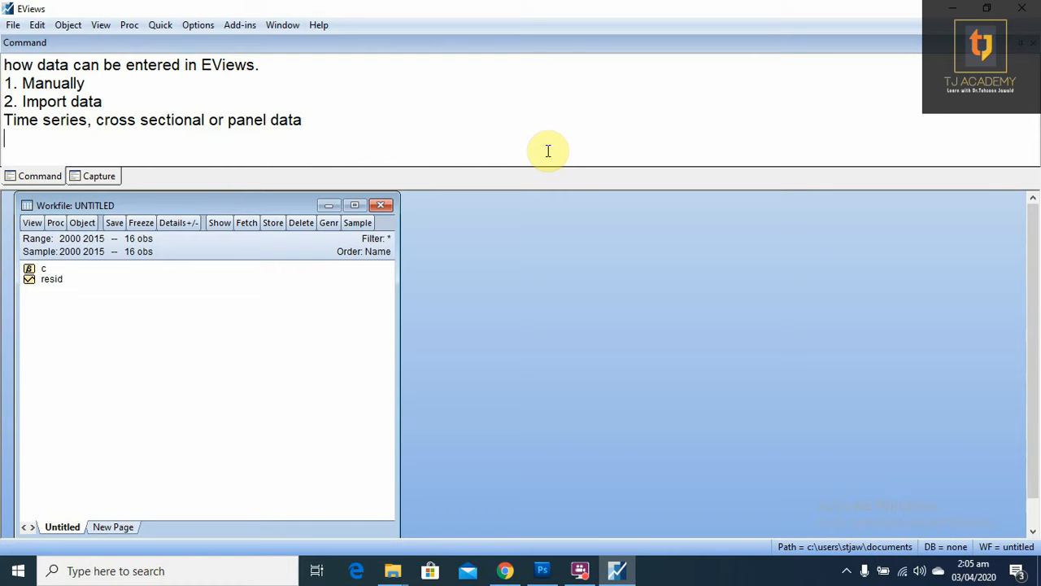
pyautogui.write('data')
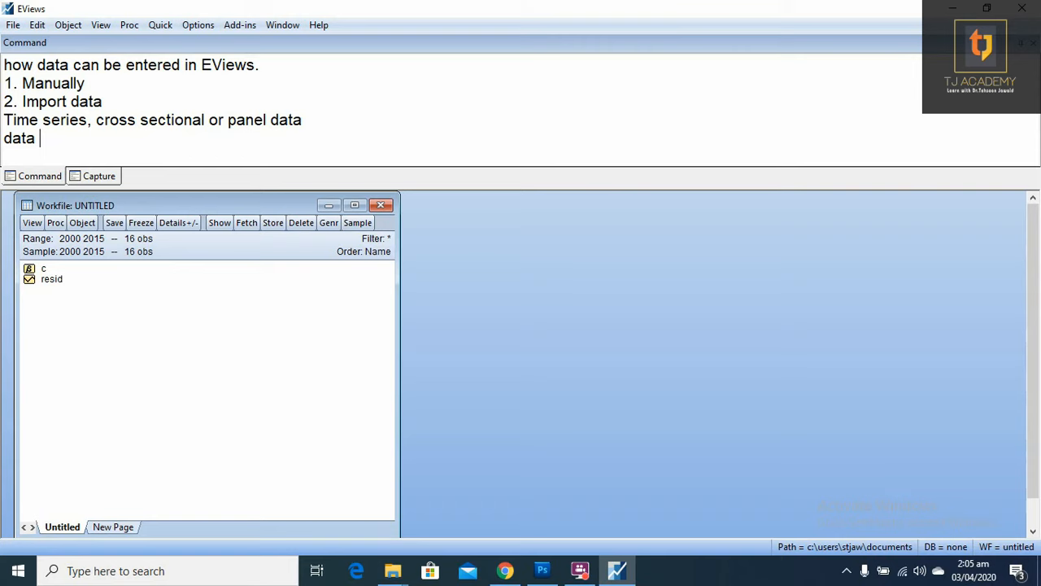
pyautogui.write('gdp')
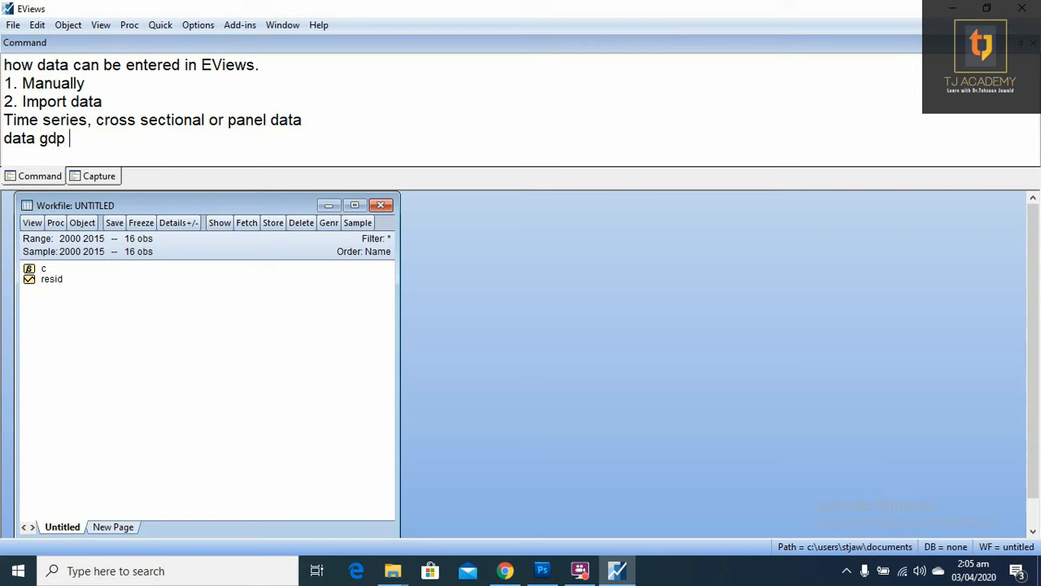
pyautogui.write('fdi ir')
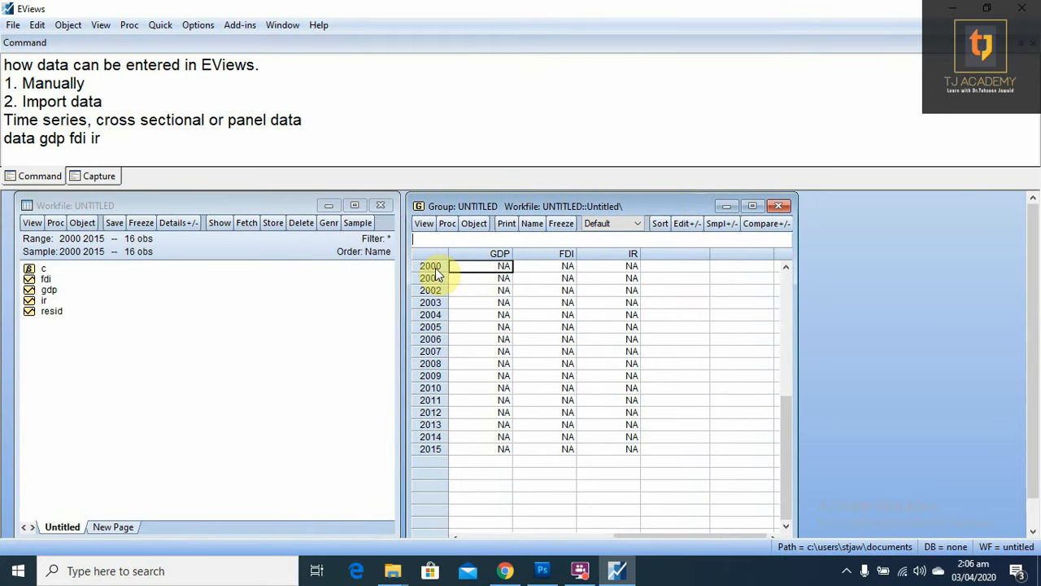
# - Enter the value 7 in the GDP cell for 2000
pyautogui.click(503, 266)
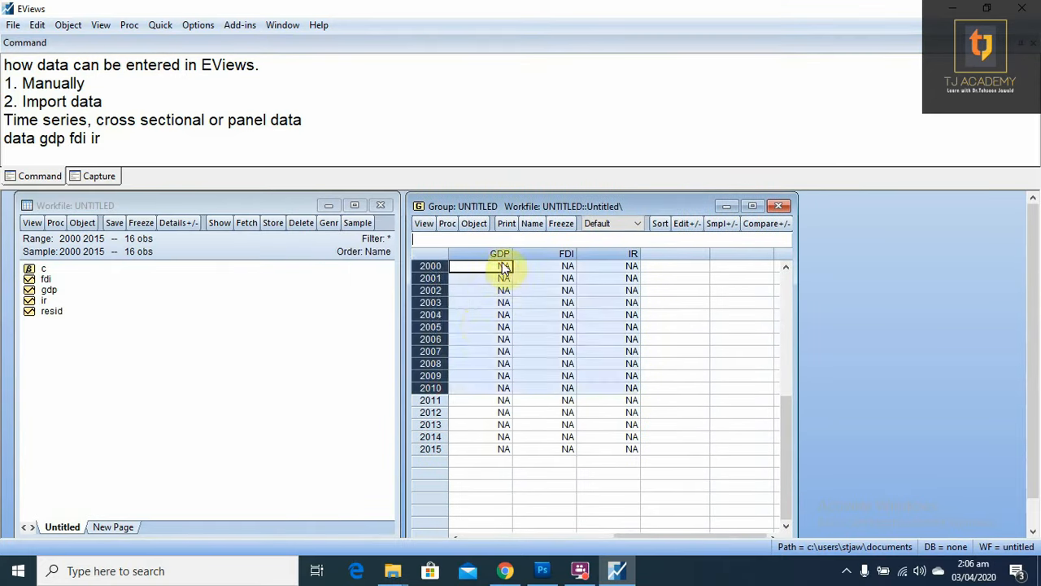
pyautogui.write('7')
pyautogui.click(608, 327)
pyautogui.write('1')
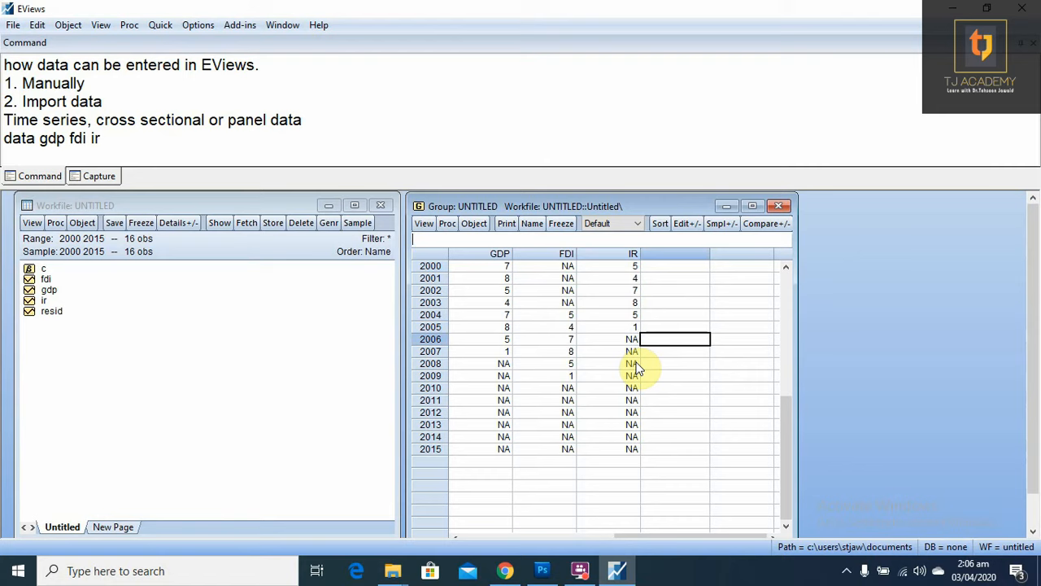
pyautogui.moveTo(657, 407)
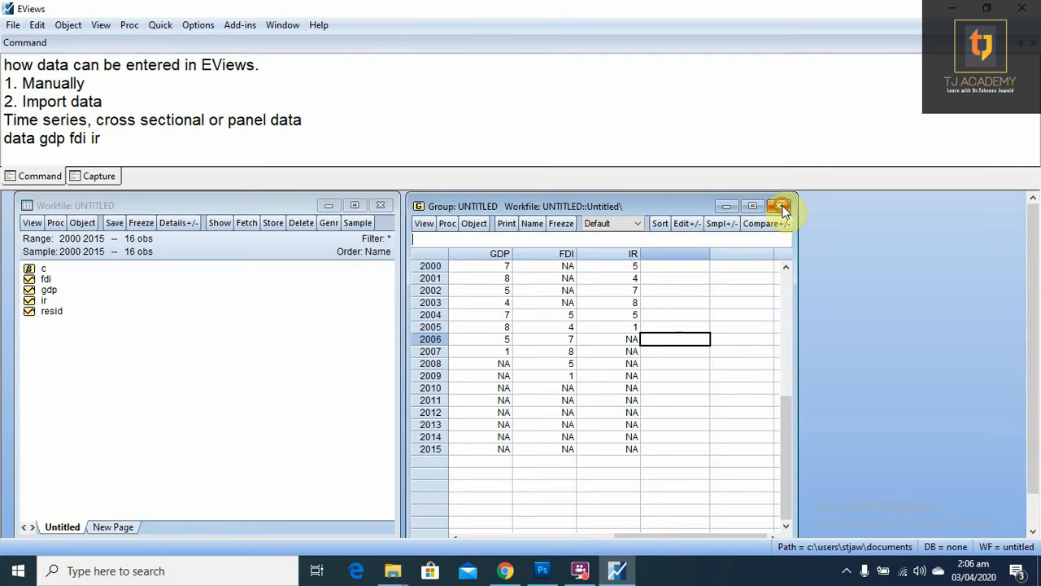
# - Delete the untitled GDP/FDI/IR group, close the workfile without saving, and begin a new note
pyautogui.click(779, 206)
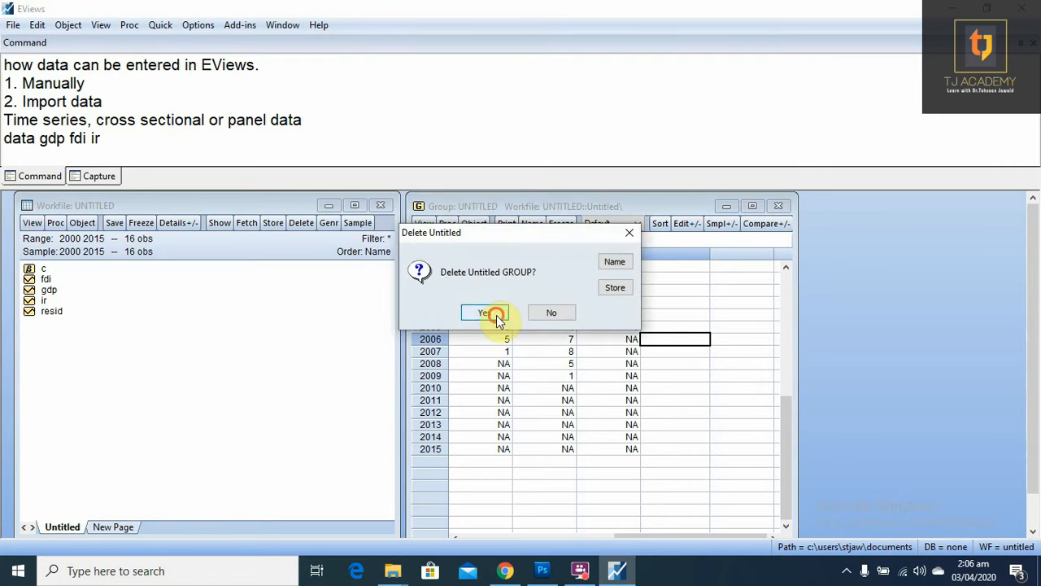
pyautogui.click(486, 312)
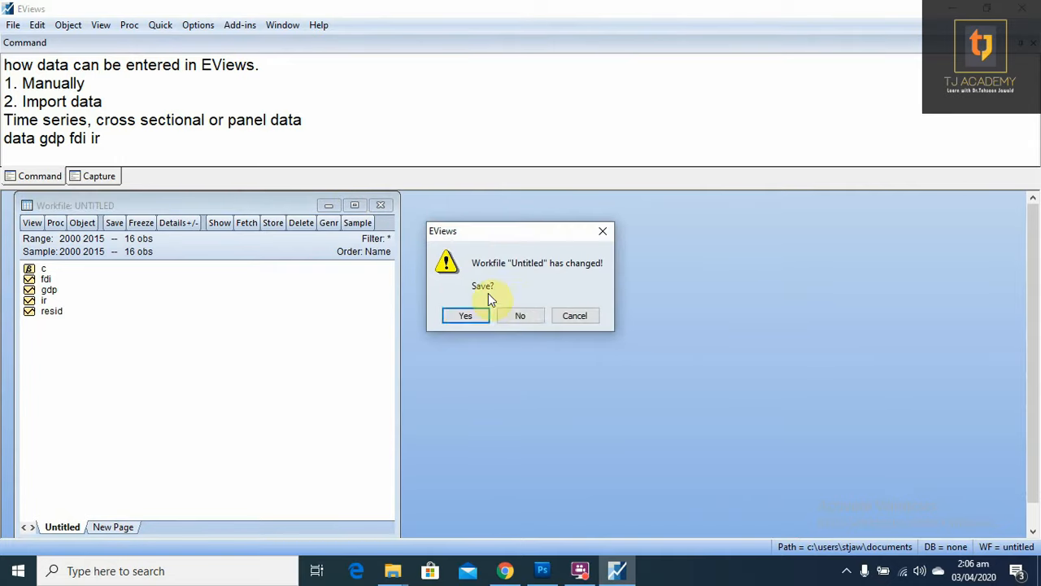
pyautogui.click(520, 315)
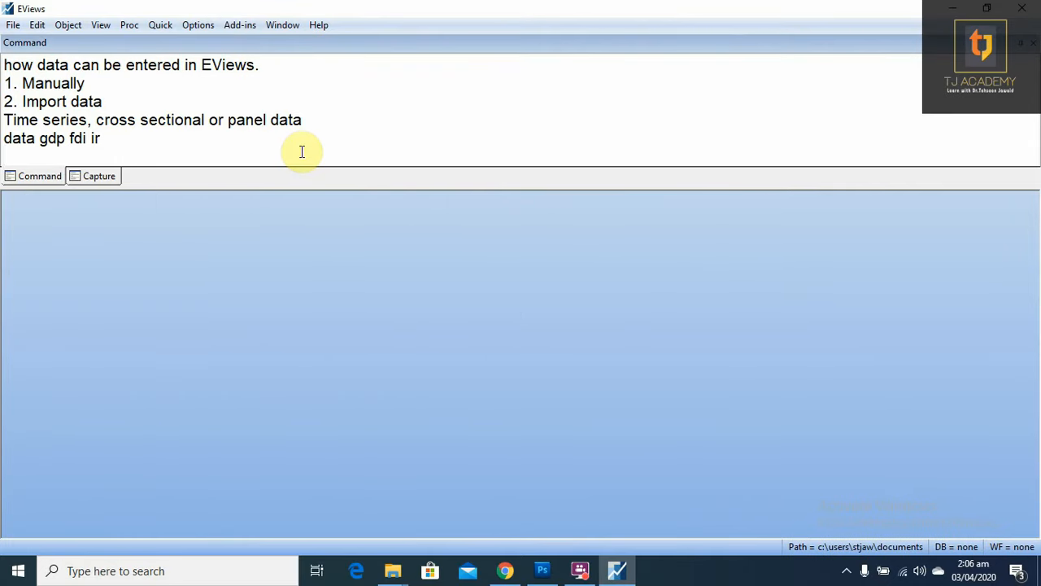
pyautogui.write('For P')
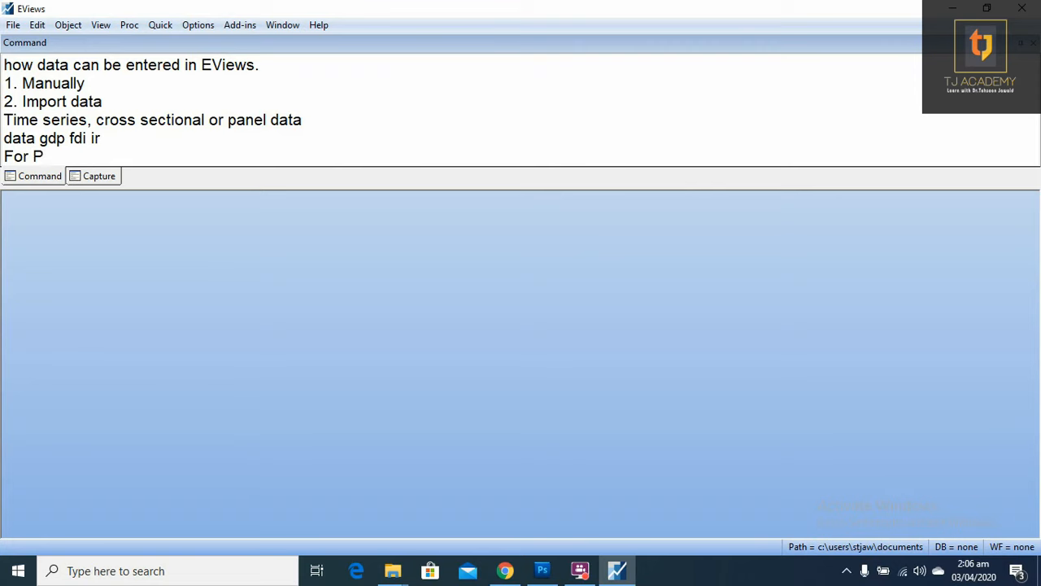
# - Finish the 'For Panel data' note and start a new workfile from the File menu
pyautogui.write('anel data')
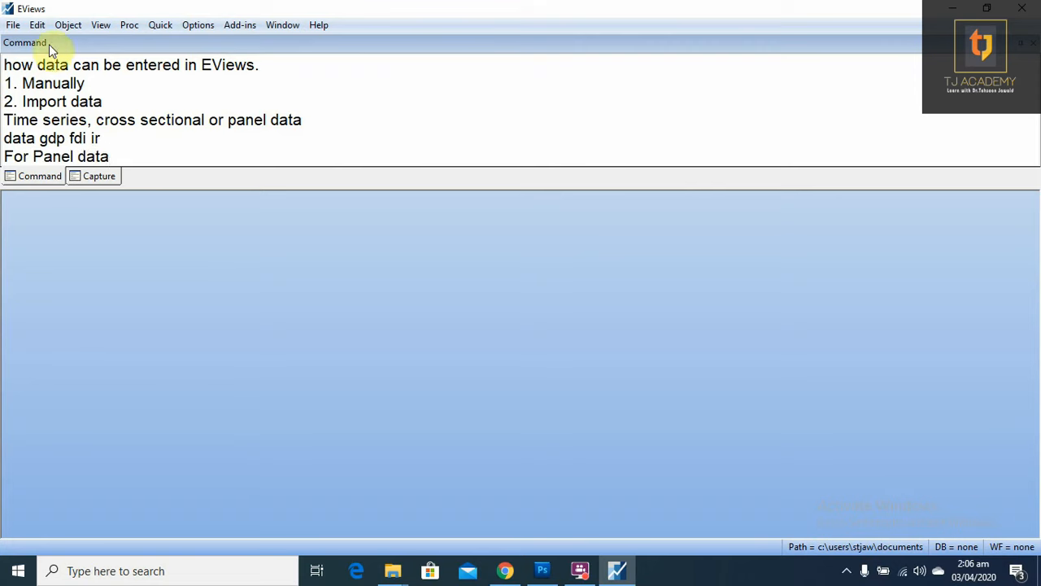
pyautogui.click(13, 24)
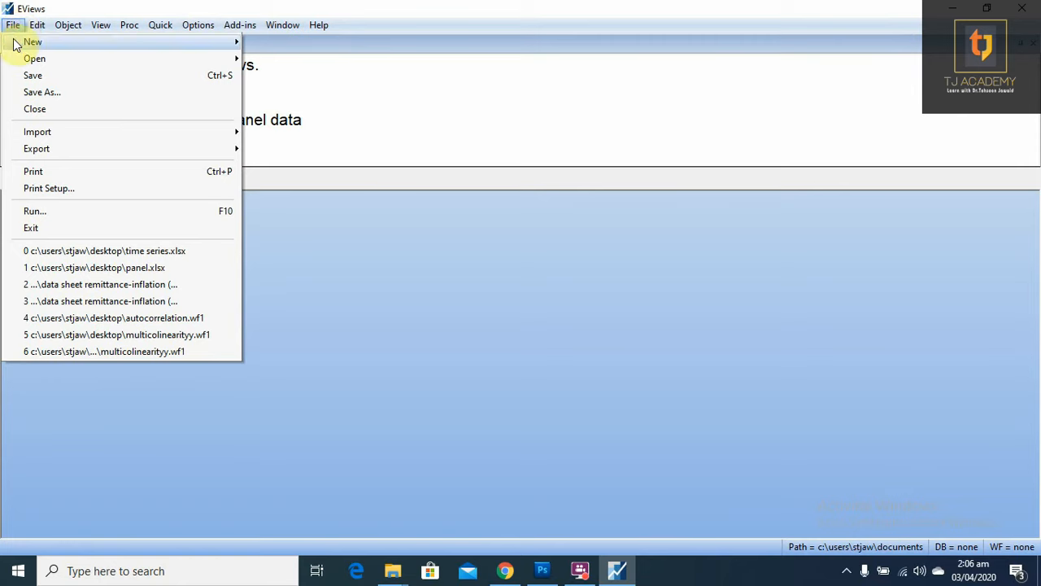
pyautogui.click(33, 41)
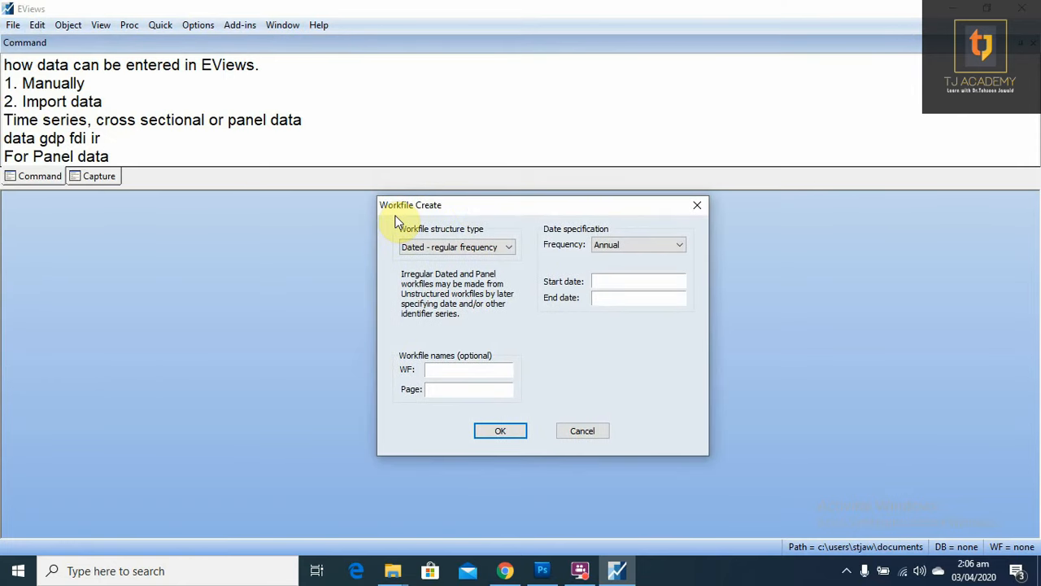
pyautogui.moveTo(411, 210)
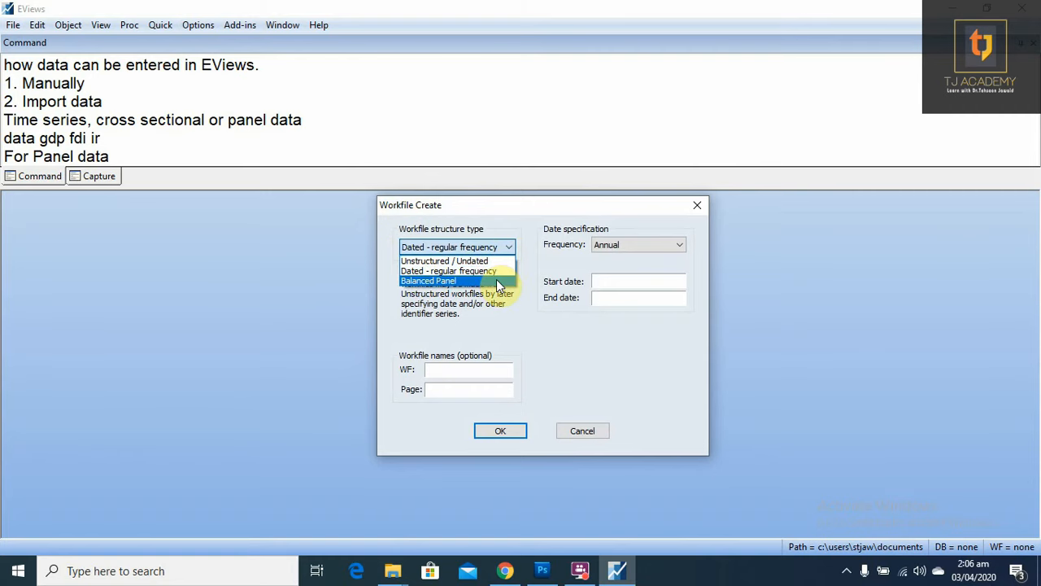
# - Create a balanced panel workfile: annual, 2000 to 2015, 3 cross sections
pyautogui.click(428, 281)
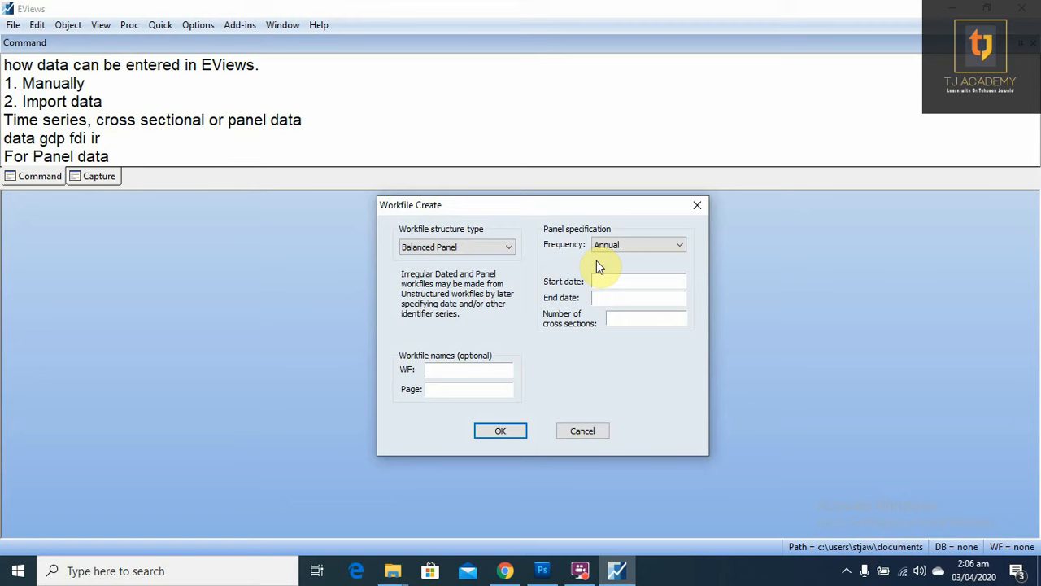
pyautogui.moveTo(627, 266)
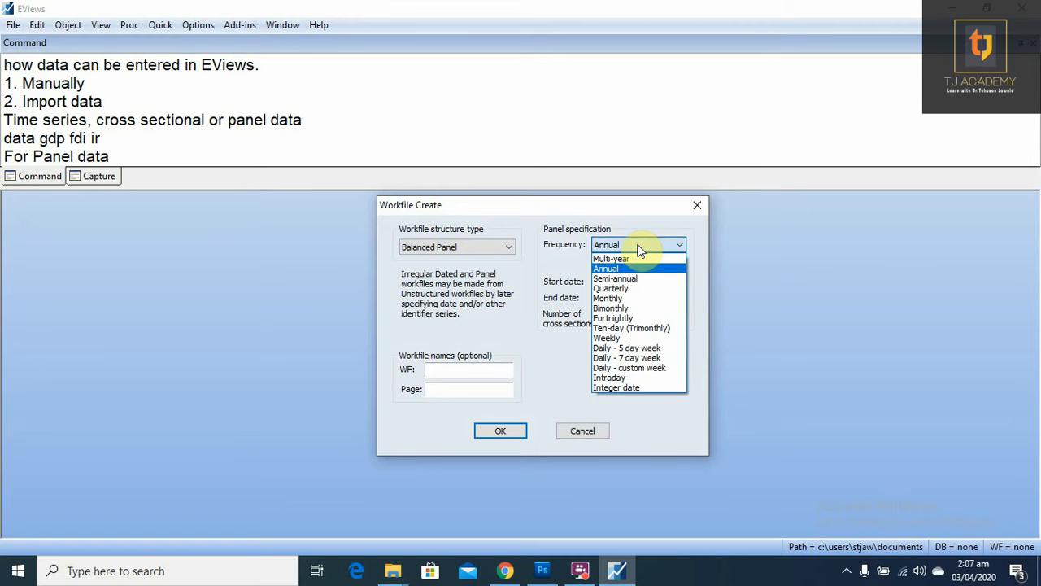
pyautogui.click(606, 268)
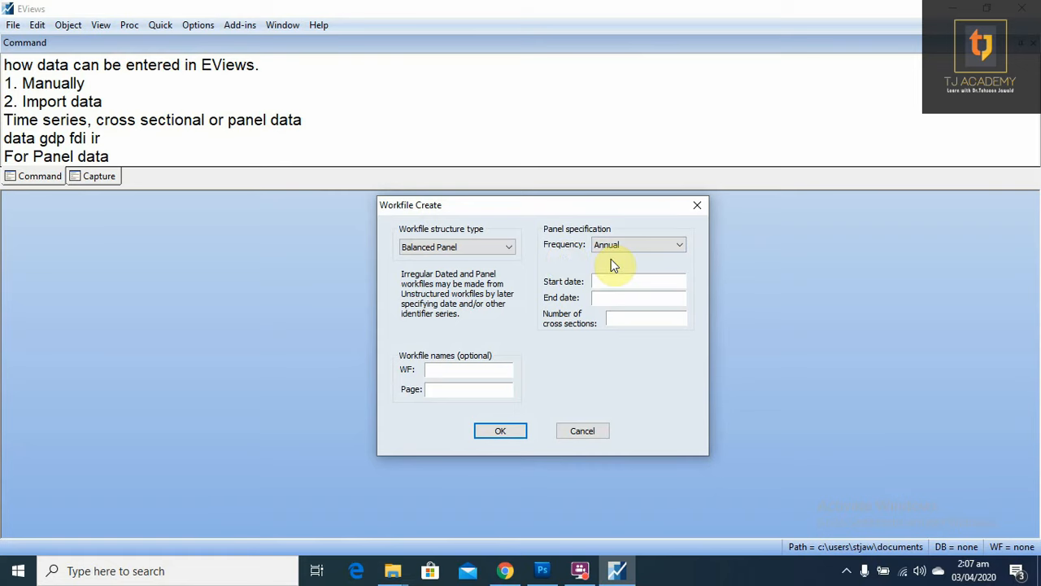
pyautogui.click(638, 281)
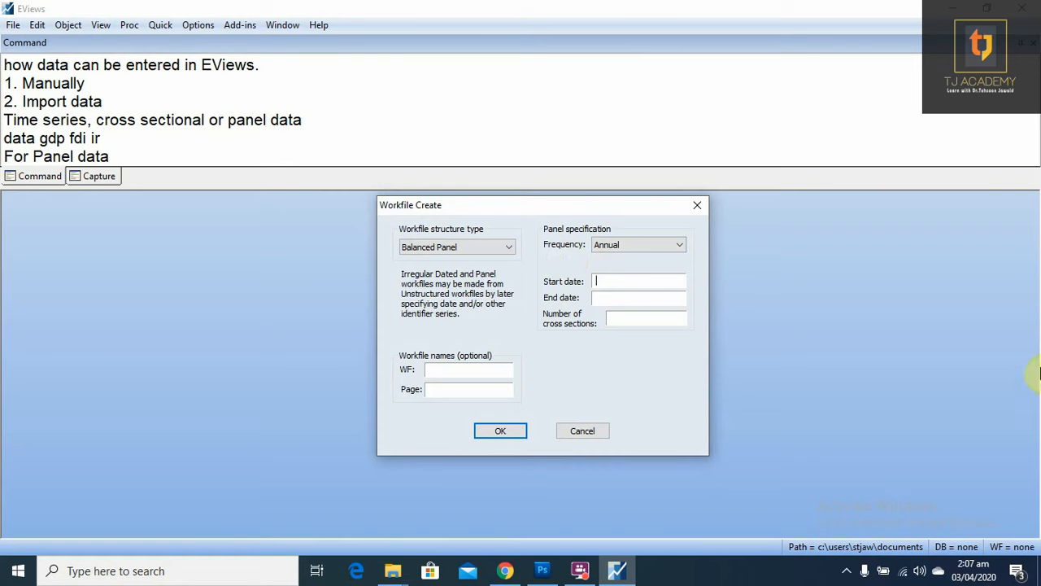
pyautogui.write('2')
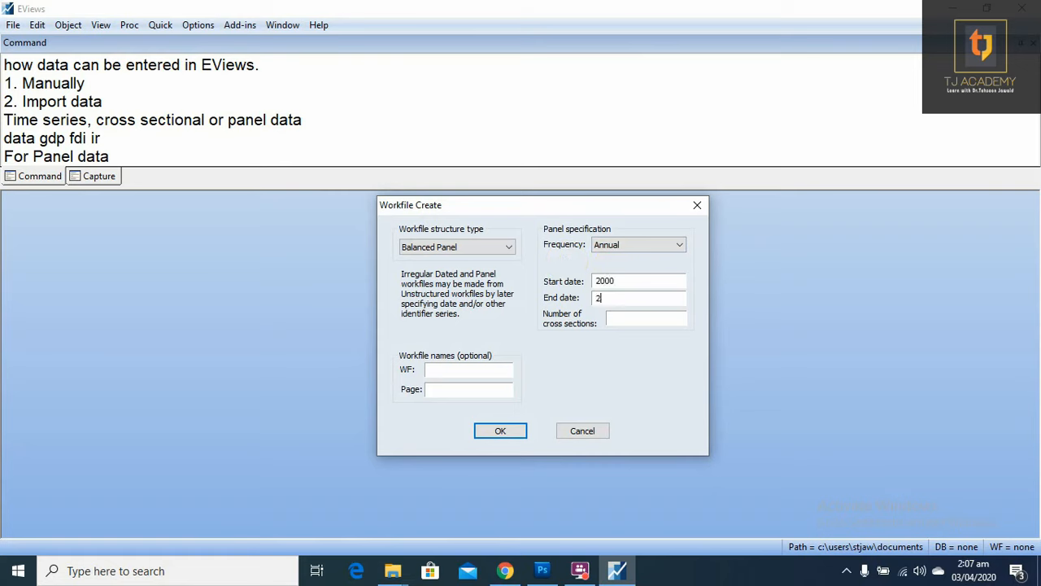
pyautogui.write('015')
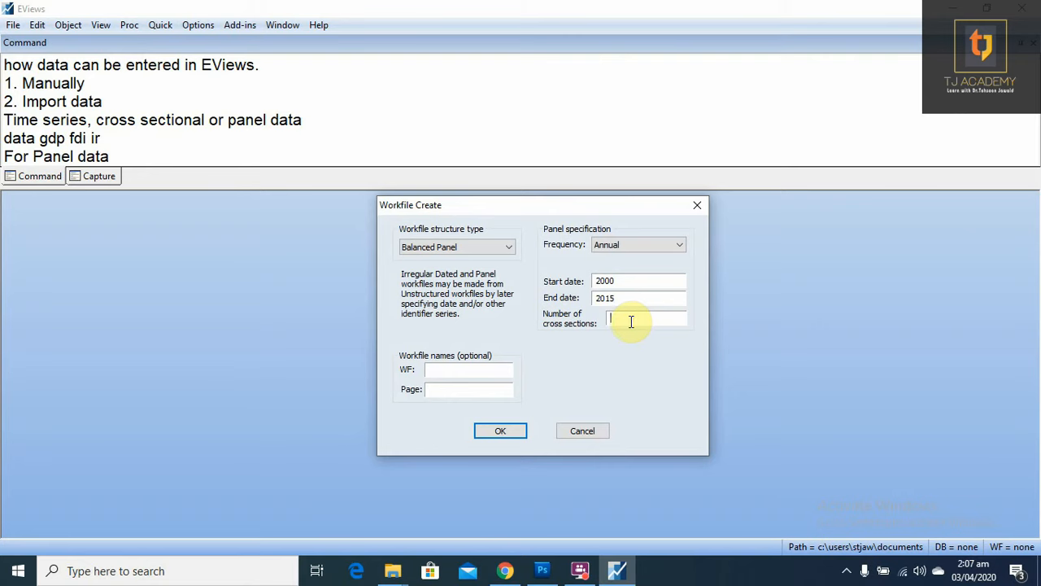
pyautogui.write('3')
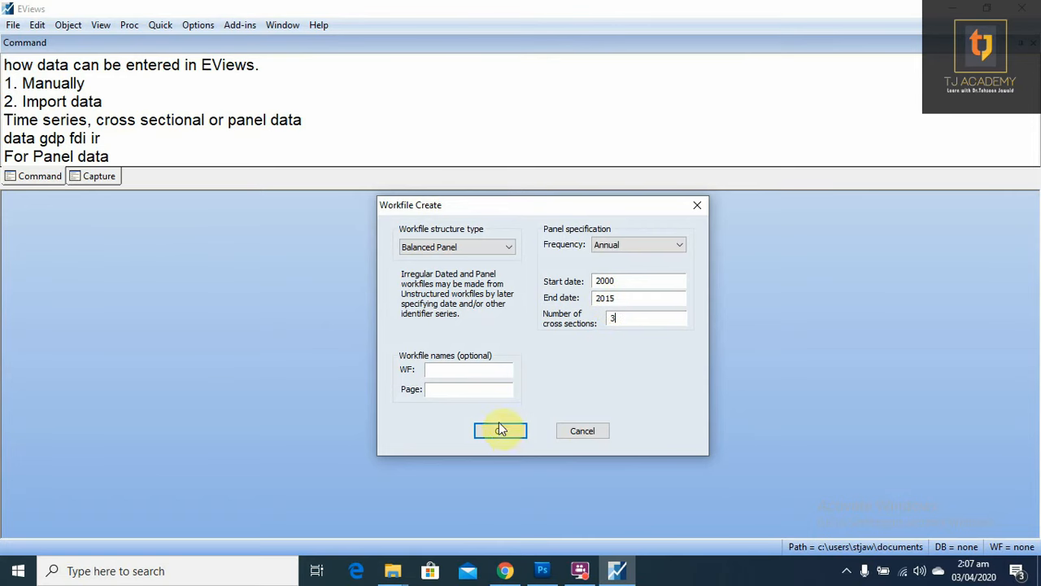
pyautogui.click(501, 430)
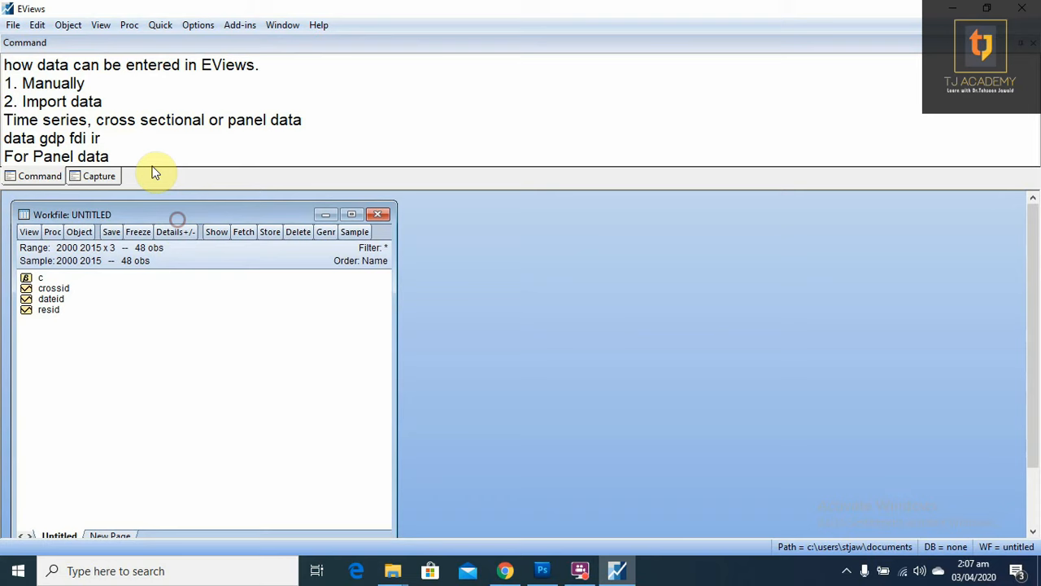
pyautogui.moveTo(872, 133)
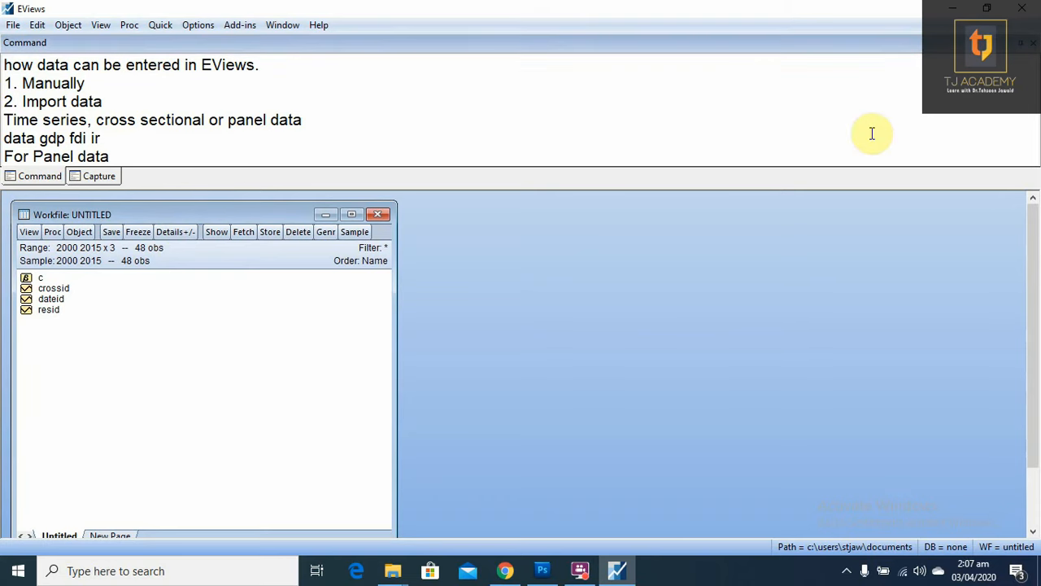
# - Run 'data gdp fdi ir' to create the panel's GDP, FDI and IR series
pyautogui.scroll(-3)
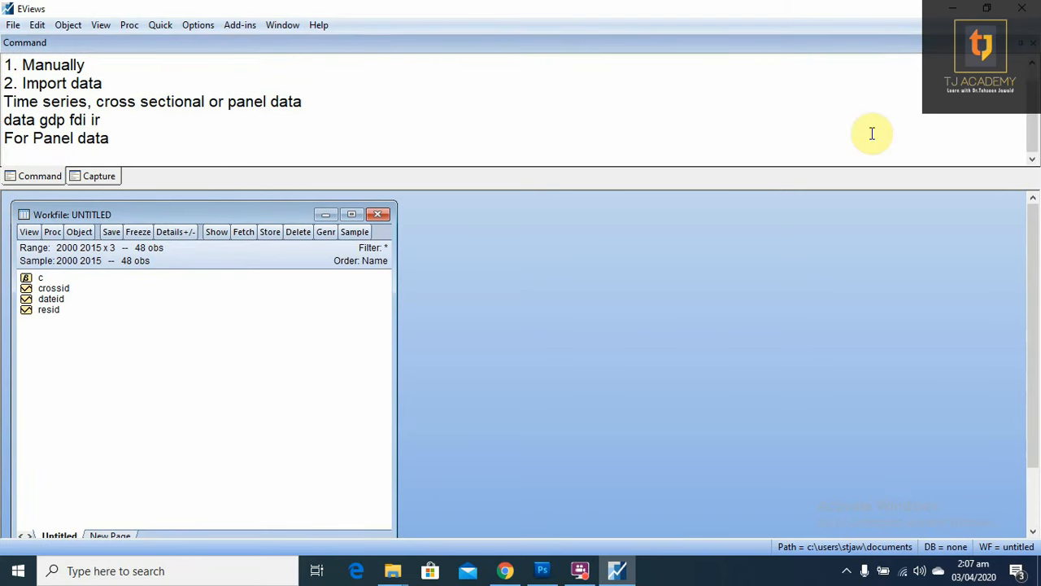
pyautogui.write('da')
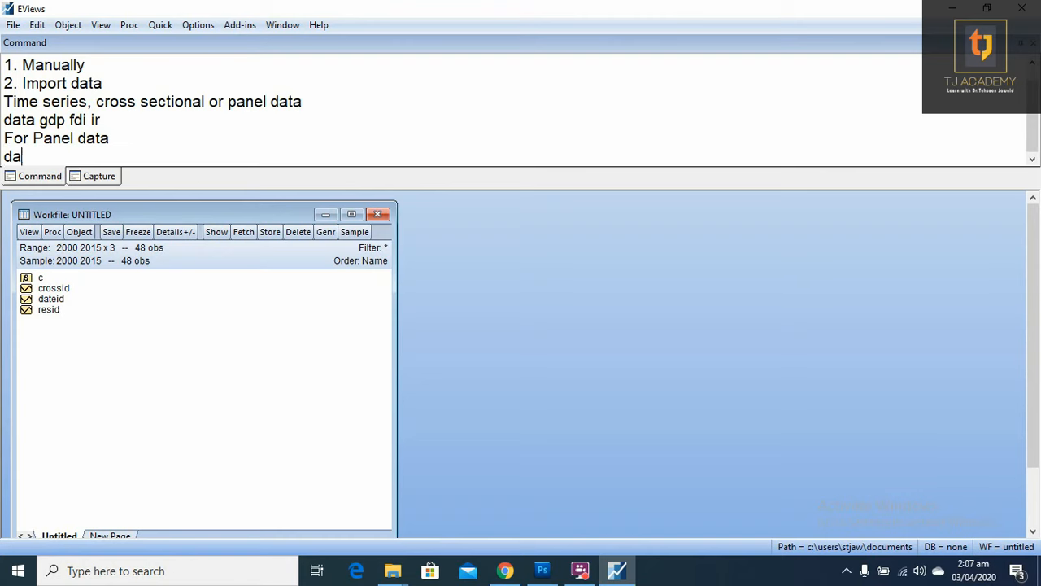
pyautogui.write('ta')
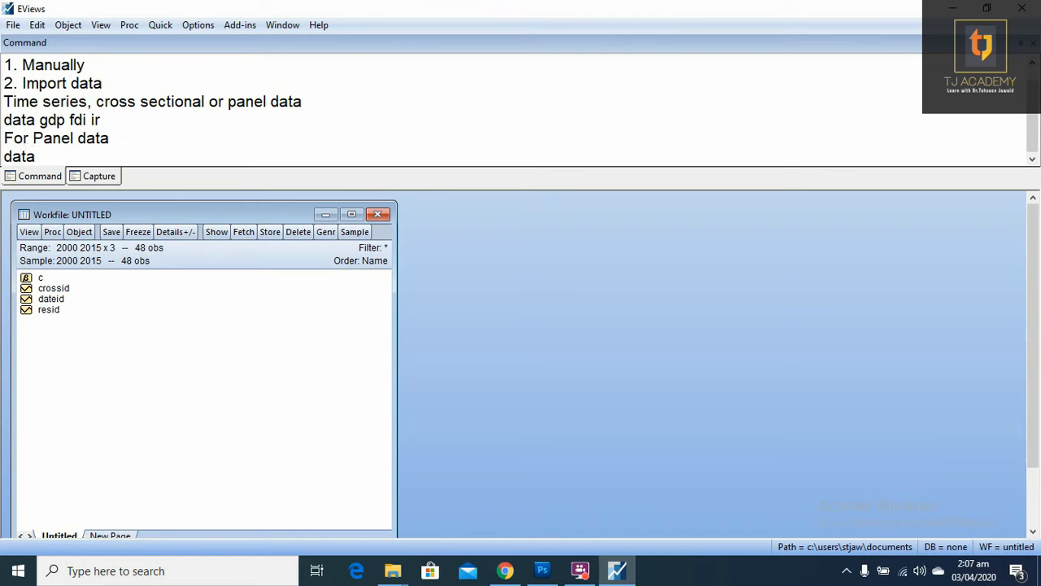
pyautogui.write('gdp')
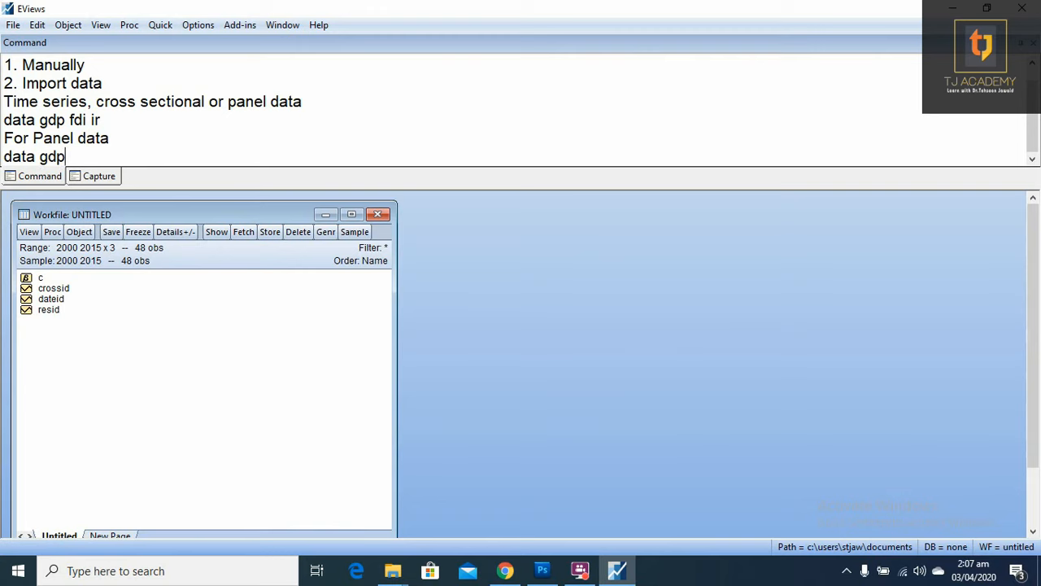
pyautogui.write('fdi ir')
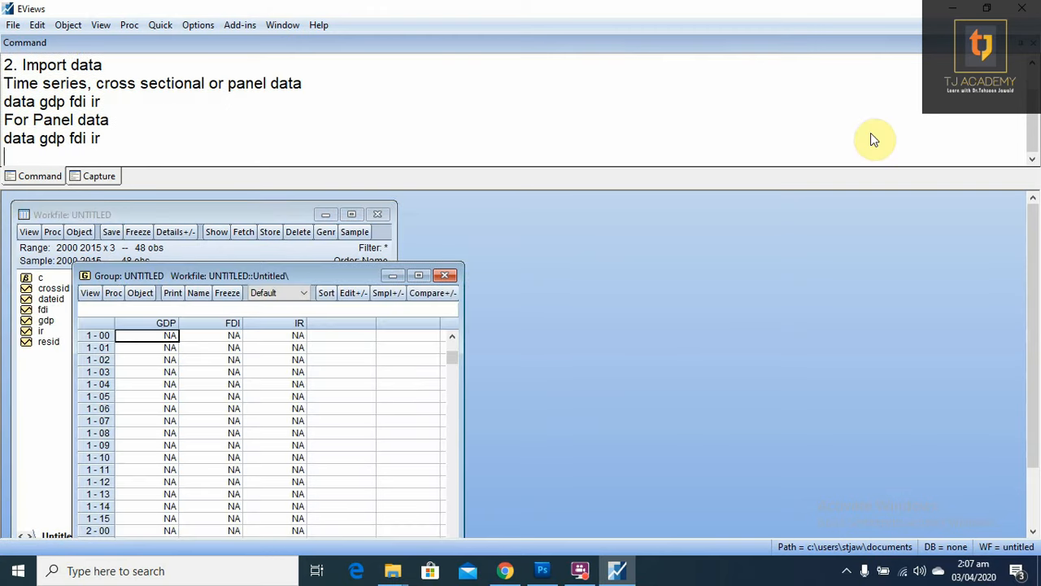
# - Move the panel sheet aside, browse cross sections 1–3 for 2000–2015, and start an 'Import' note
pyautogui.moveTo(203, 275); pyautogui.dragTo(488, 219)
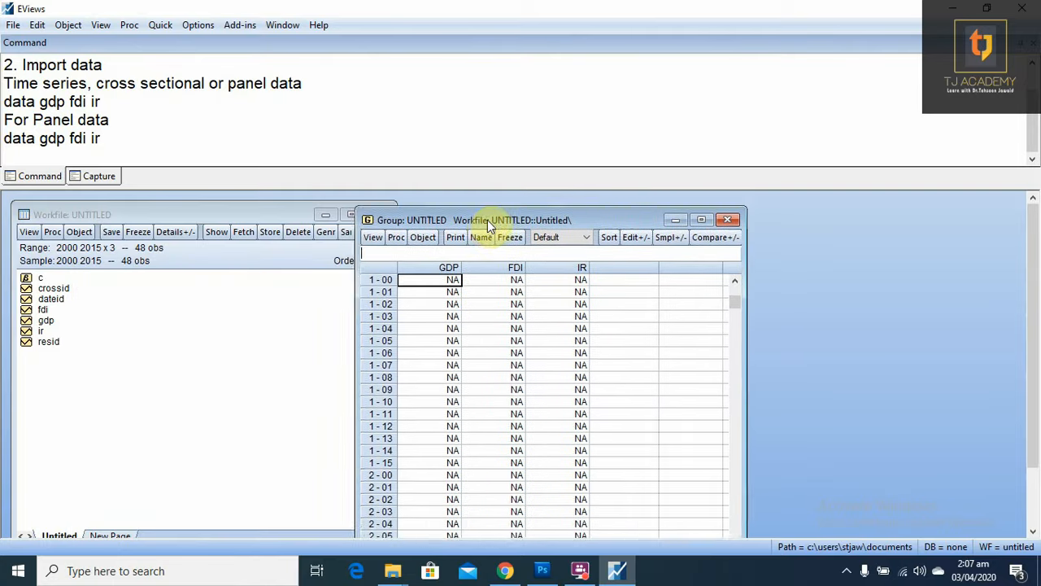
pyautogui.moveTo(488, 219); pyautogui.dragTo(561, 207)
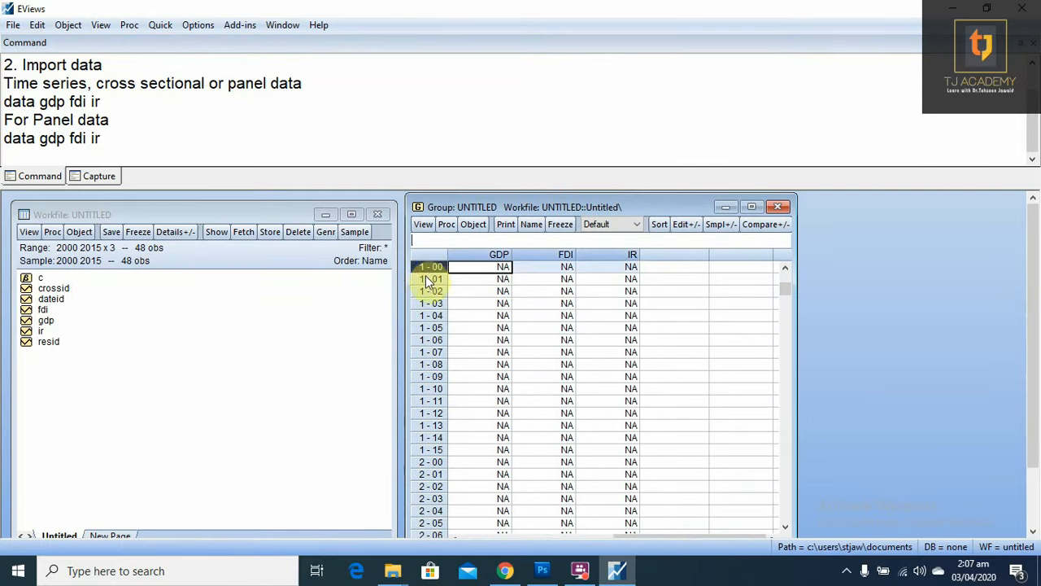
pyautogui.click(431, 290)
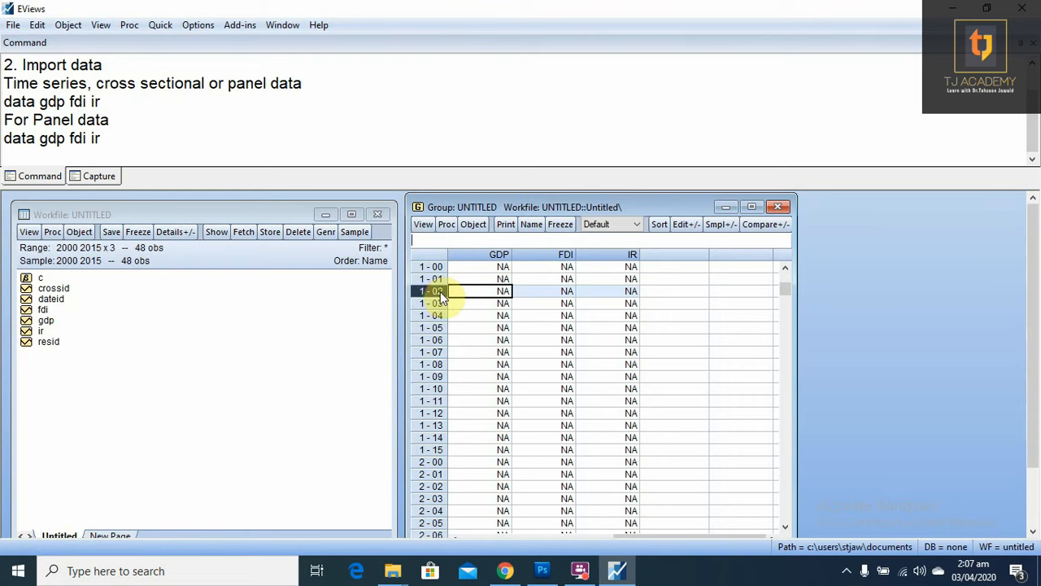
pyautogui.click(431, 266)
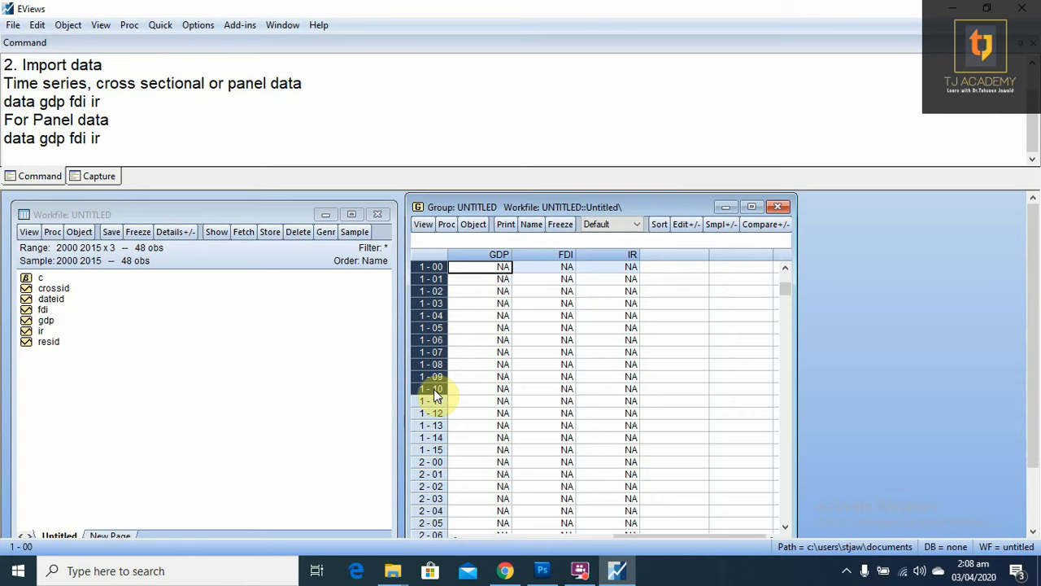
pyautogui.scroll(-3)
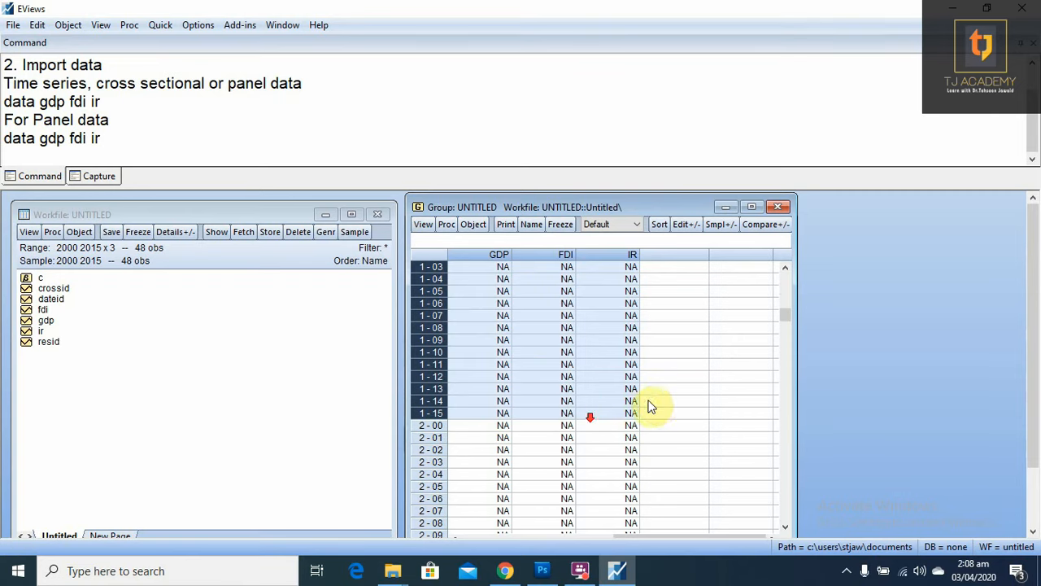
pyautogui.scroll(-3)
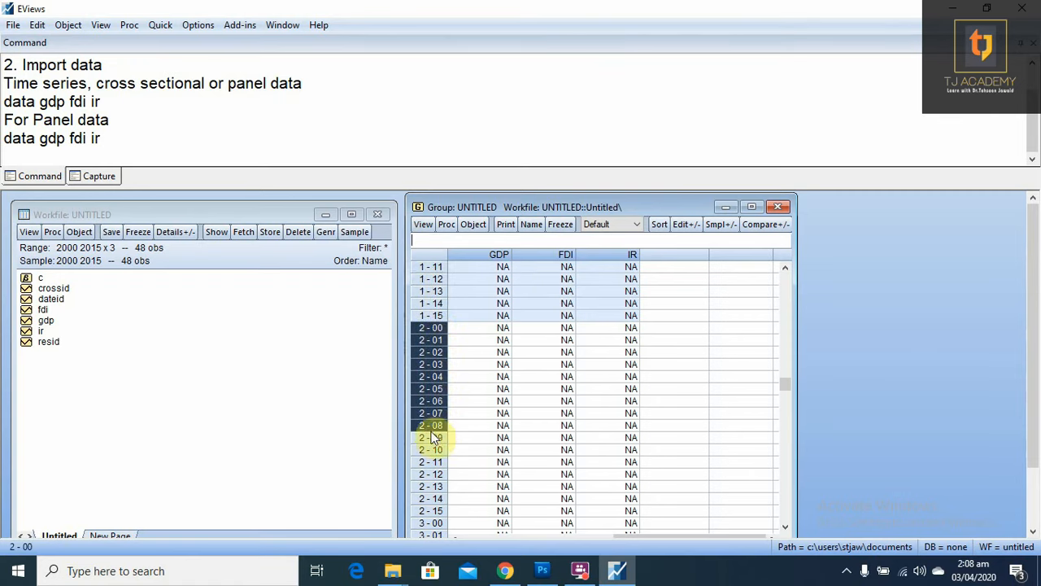
pyautogui.scroll(-3)
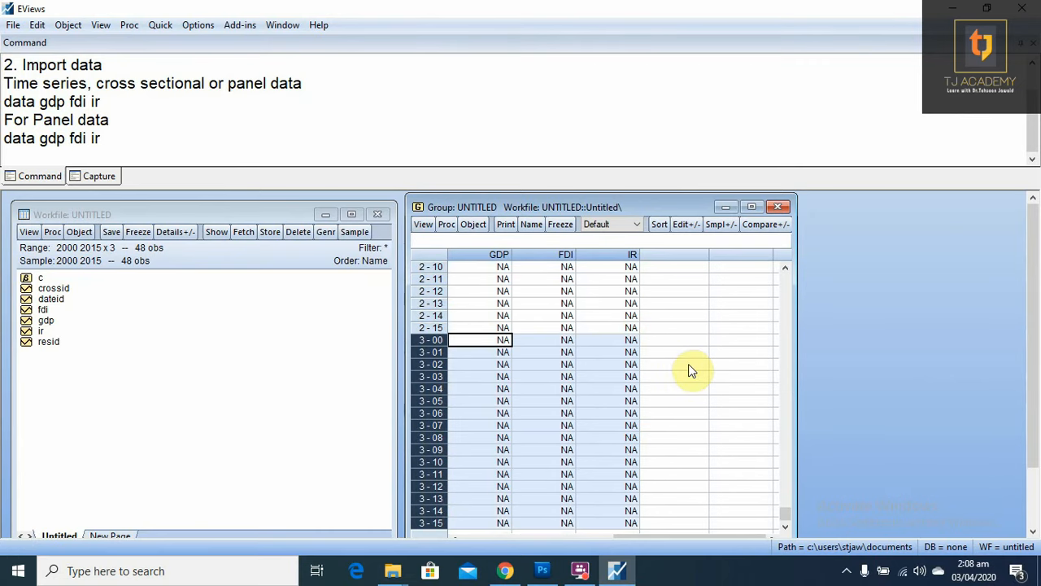
pyautogui.moveTo(690, 358)
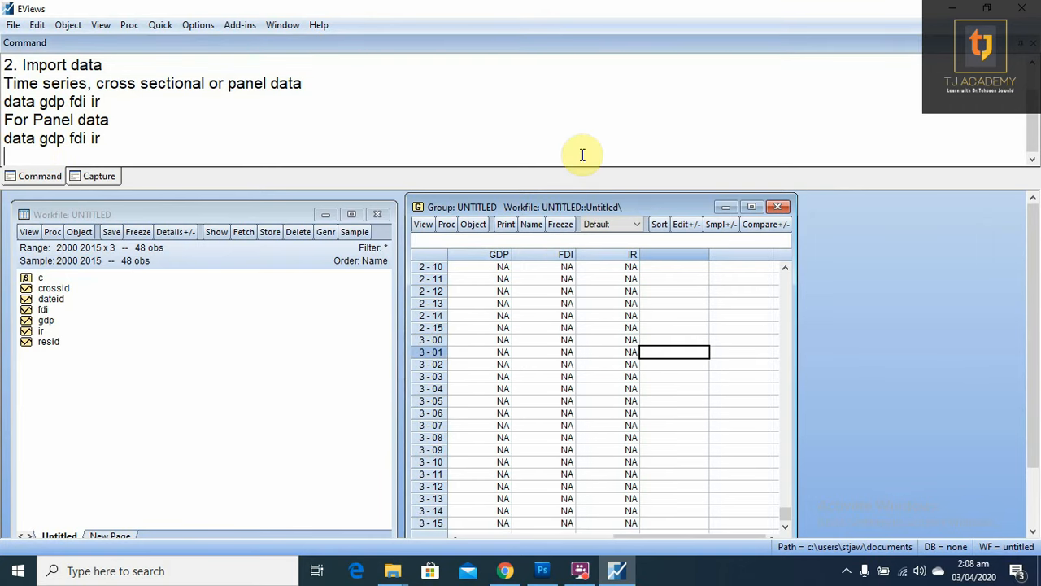
pyautogui.write('Impo')
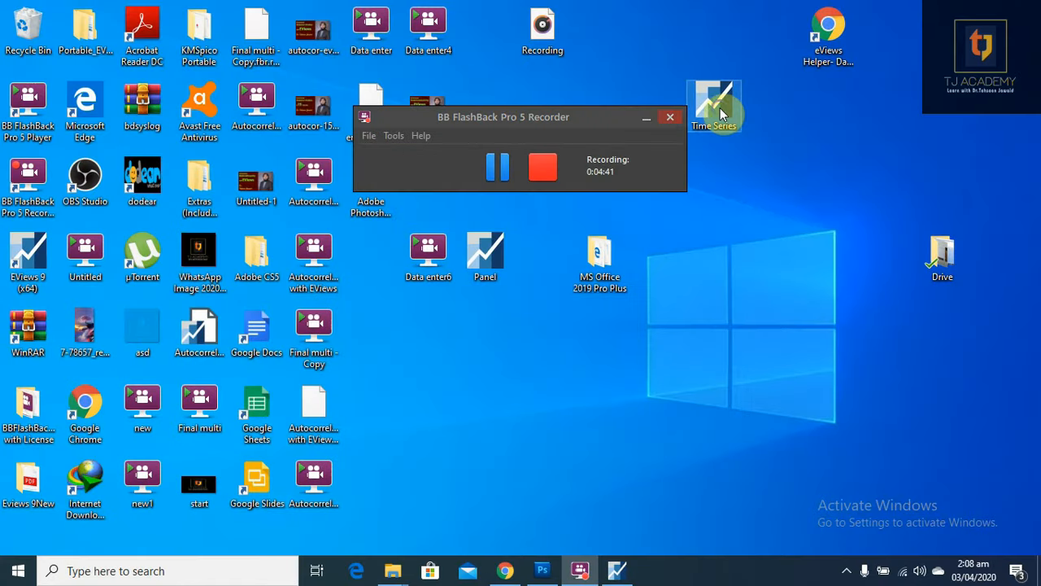
# - Right-click the Time Series file on the desktop to open it
pyautogui.rightClick(713, 101)
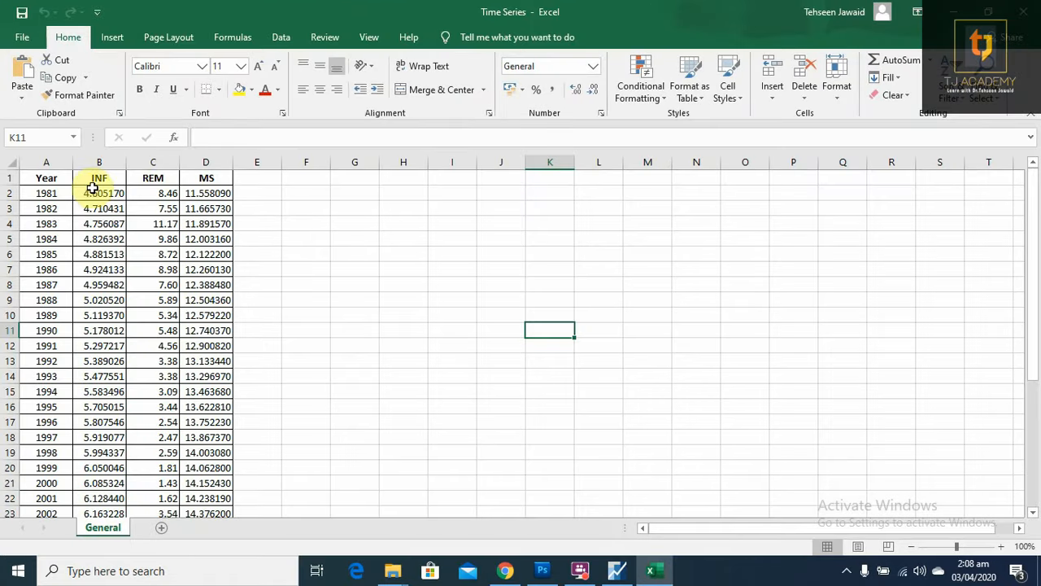
# - Scroll through the Time Series sheet's Year, INF, REM and MS data for 1981–2014
pyautogui.scroll(-3)
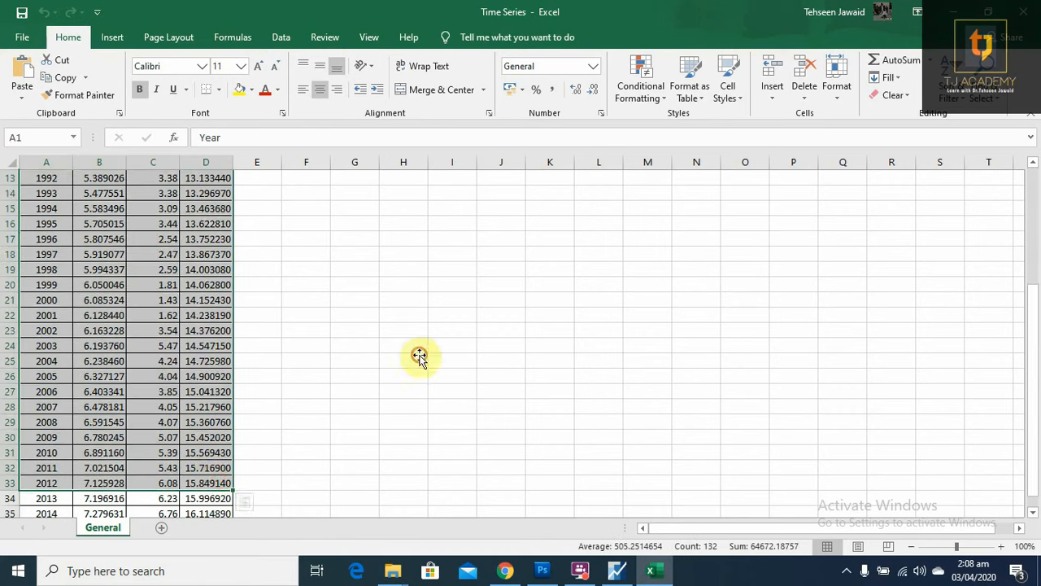
pyautogui.click(403, 360)
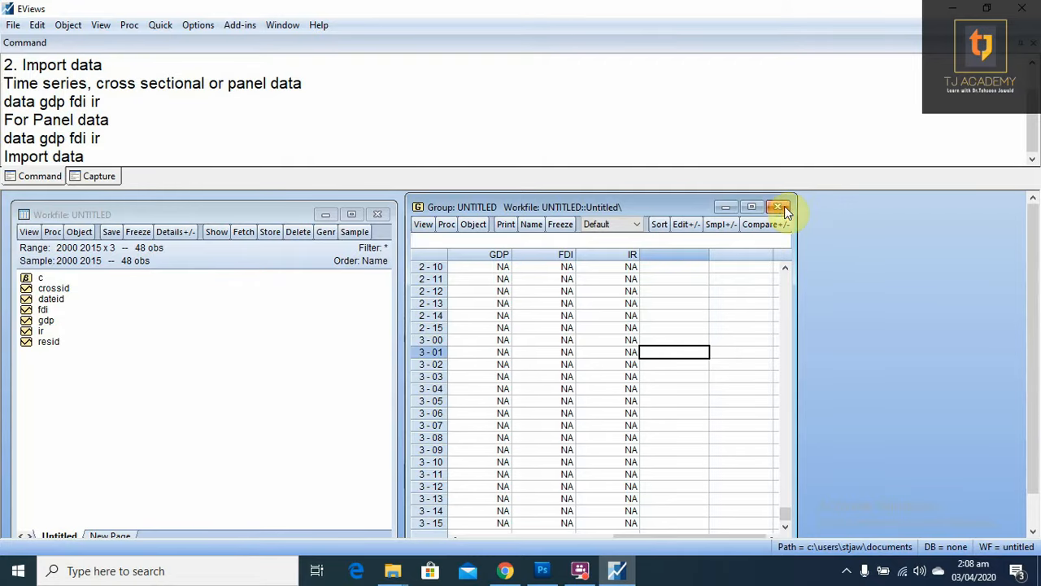
# - Close the GDP/FDI/IR group window and the UNTITLED panel workfile
pyautogui.click(778, 207)
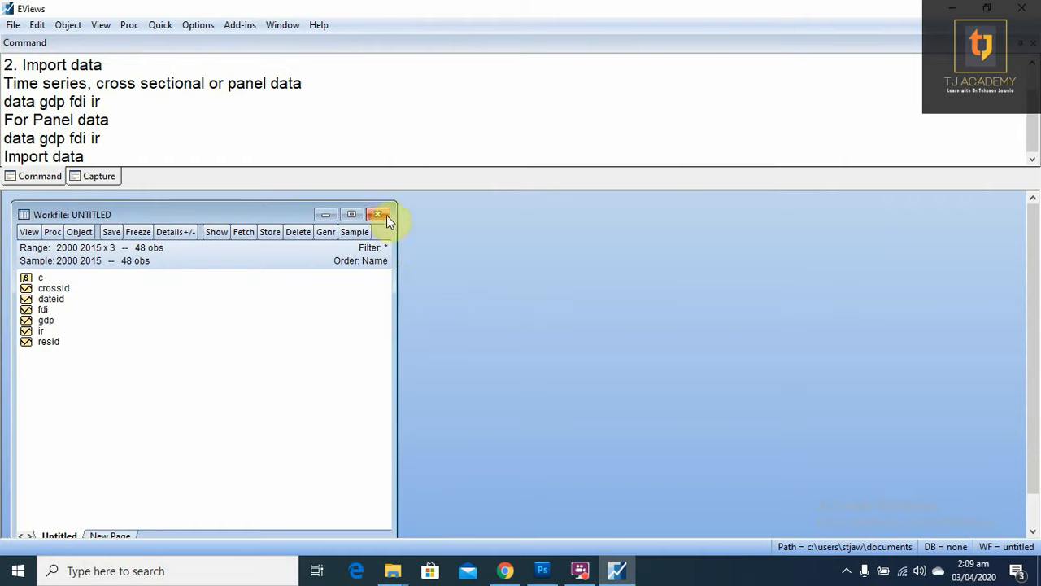
pyautogui.click(378, 214)
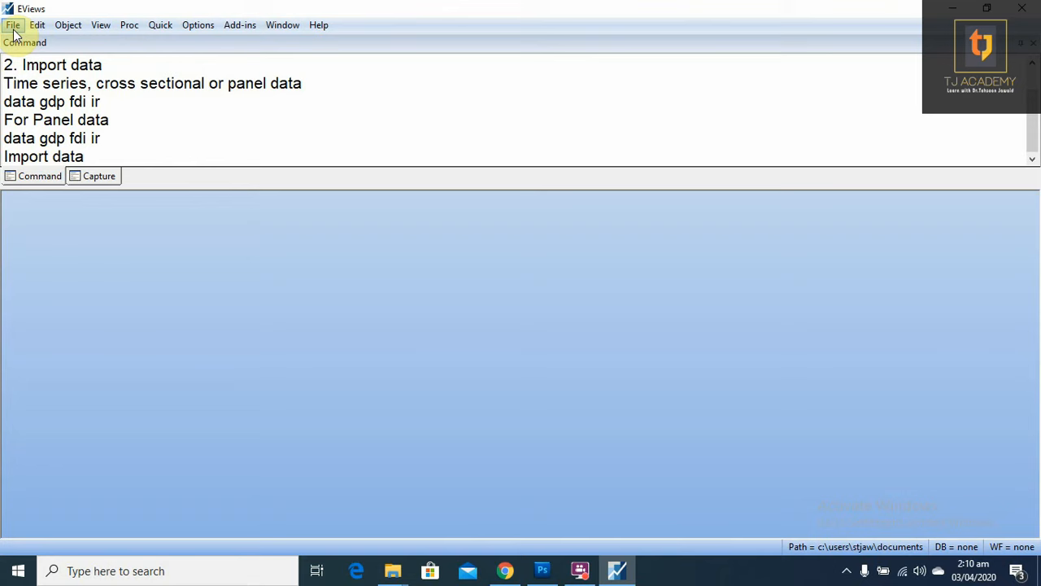
# - Open the Desktop 'Time Series' Excel workbook via File > Open > Foreign Data as Workfile
pyautogui.click(13, 24)
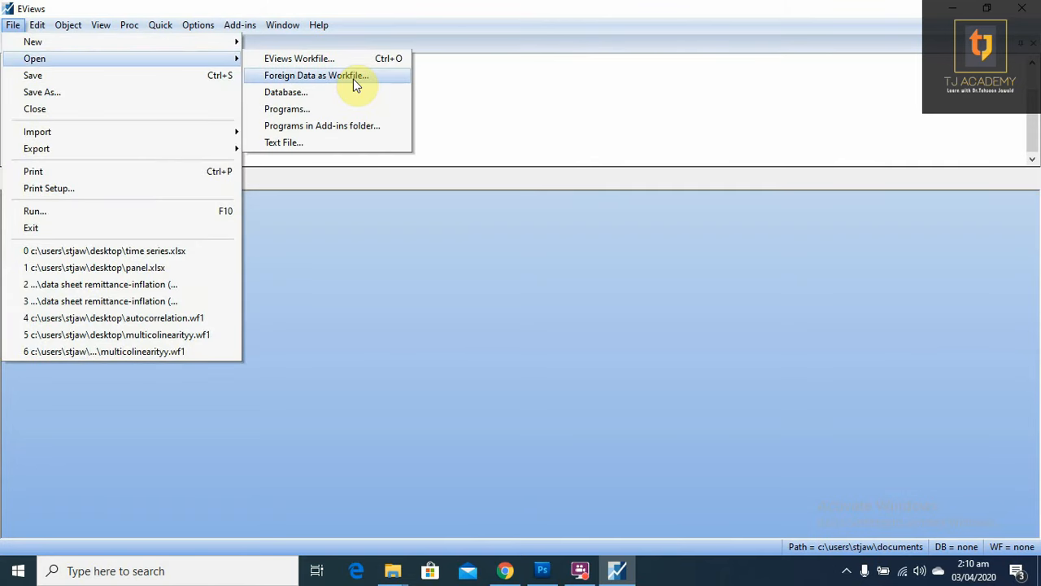
pyautogui.click(317, 75)
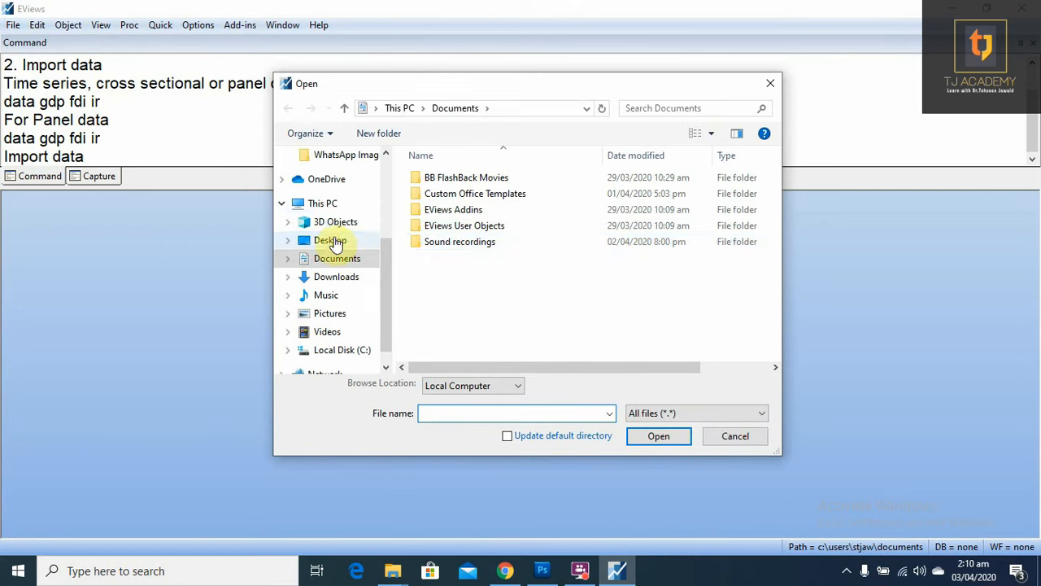
pyautogui.click(331, 240)
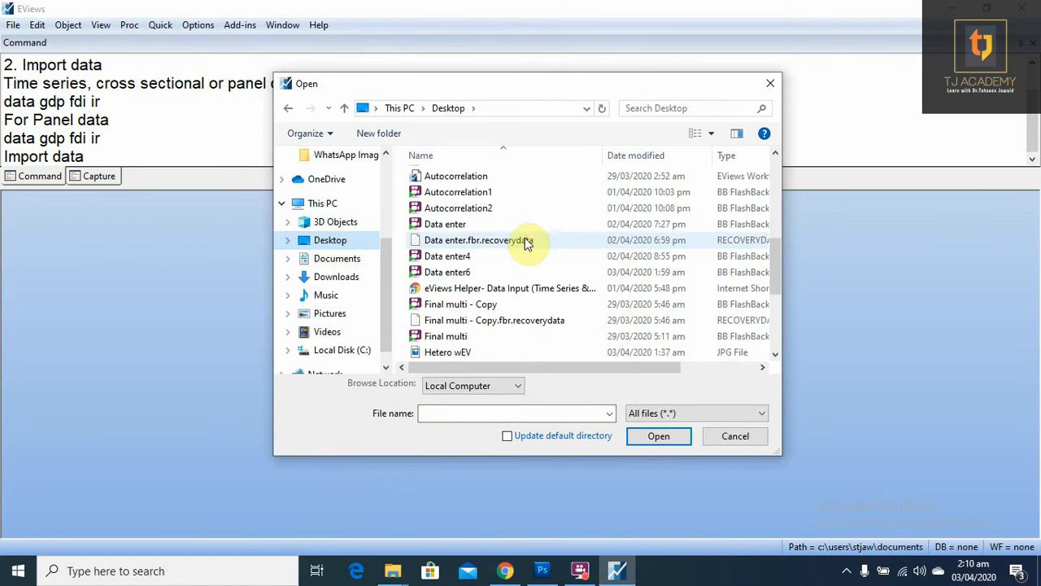
pyautogui.scroll(-3)
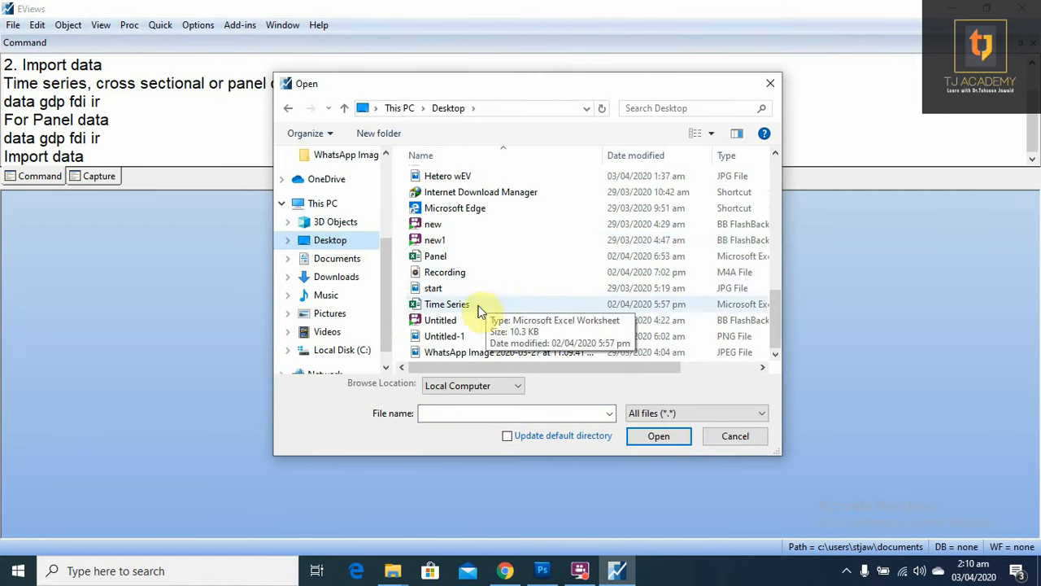
pyautogui.click(447, 303)
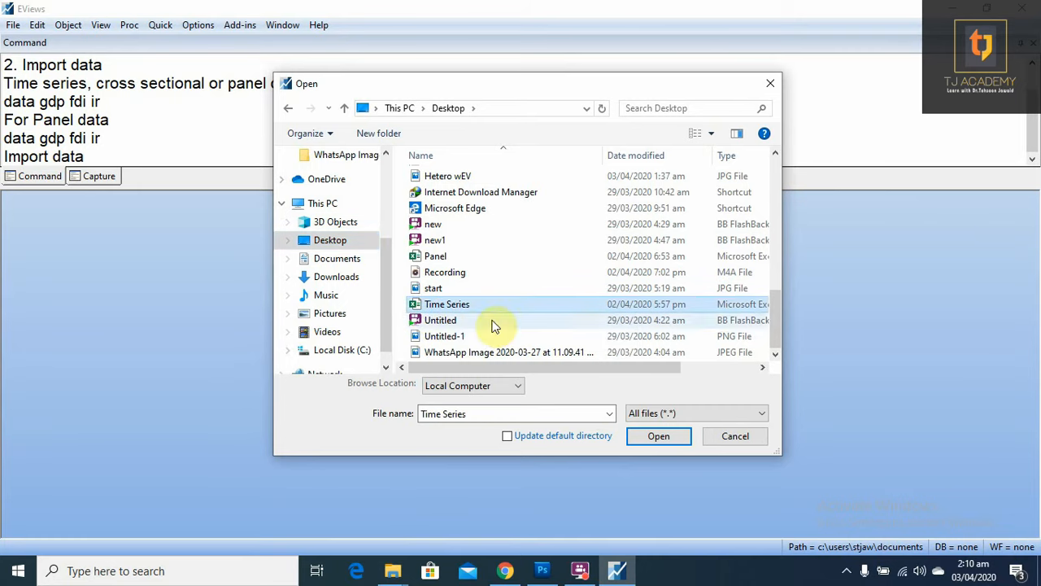
pyautogui.click(658, 435)
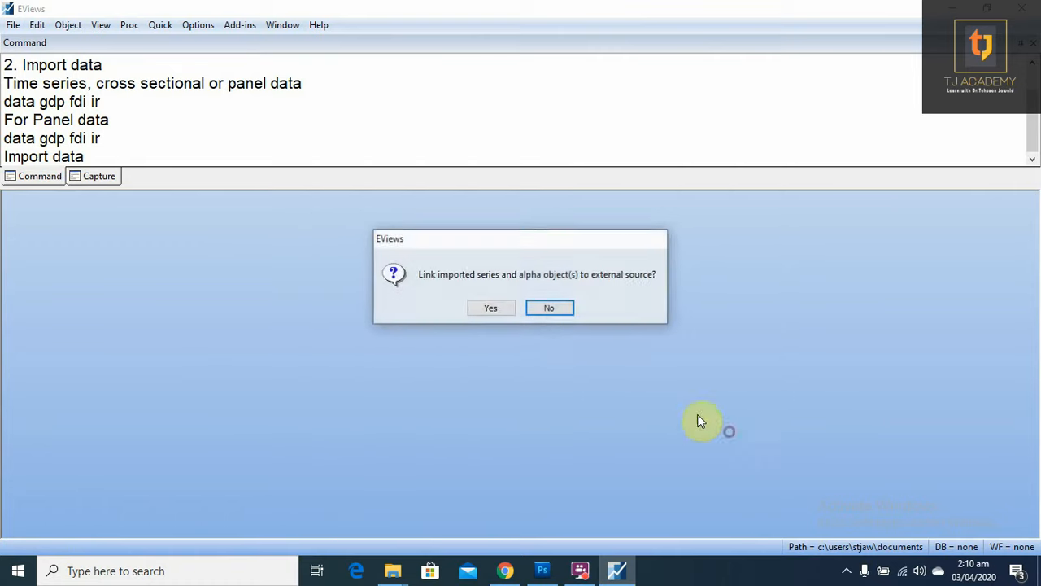
# - Decline linking the imported series to the Time Series source file
pyautogui.click(548, 307)
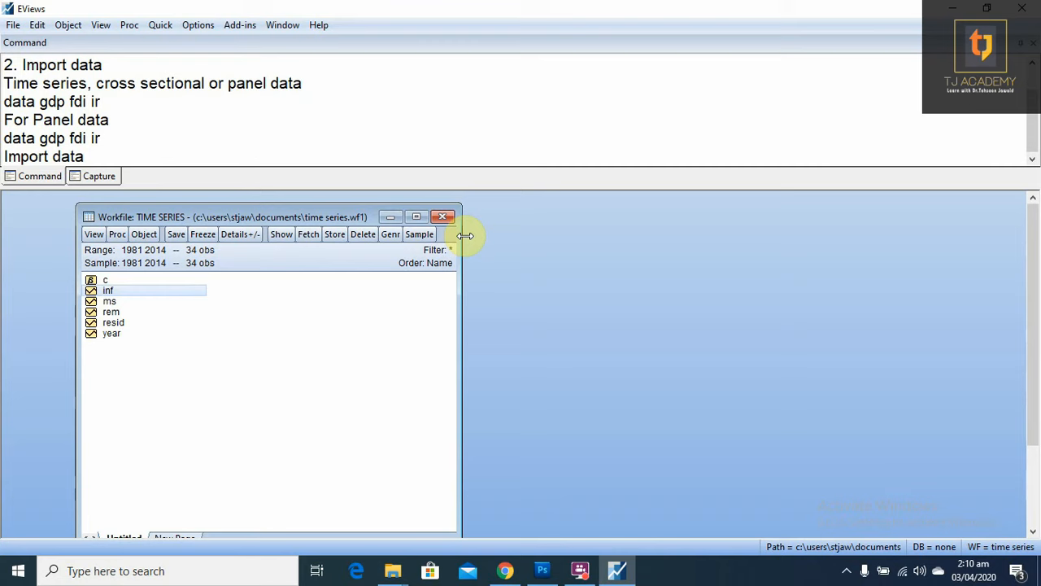
pyautogui.moveTo(486, 281)
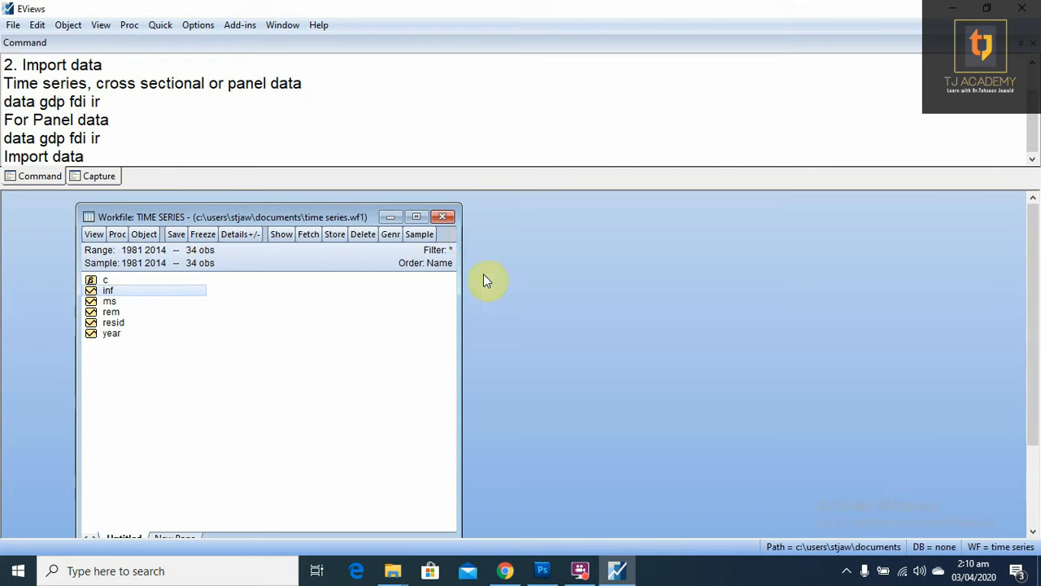
pyautogui.moveTo(490, 288)
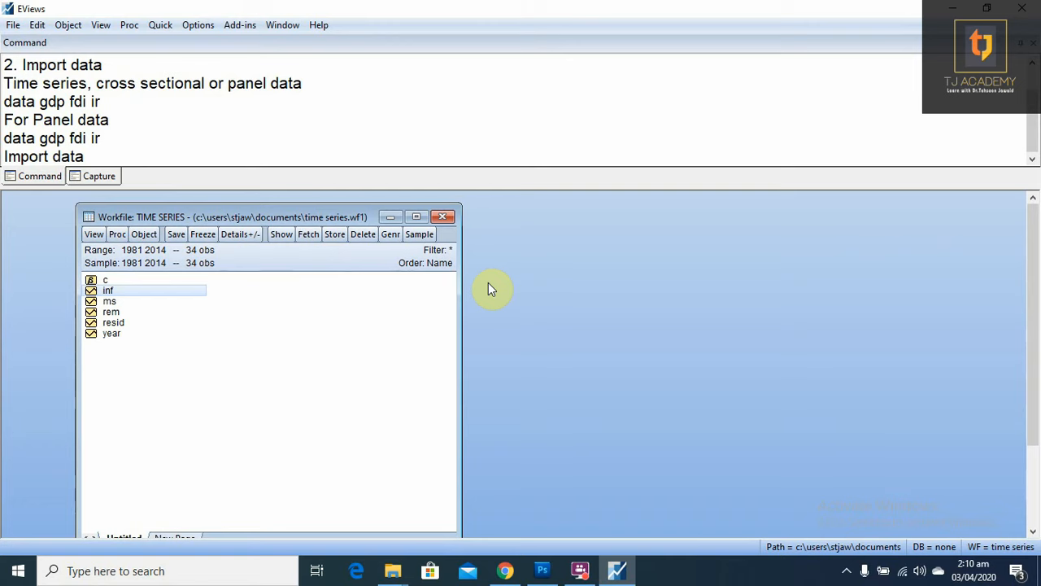
pyautogui.moveTo(480, 279)
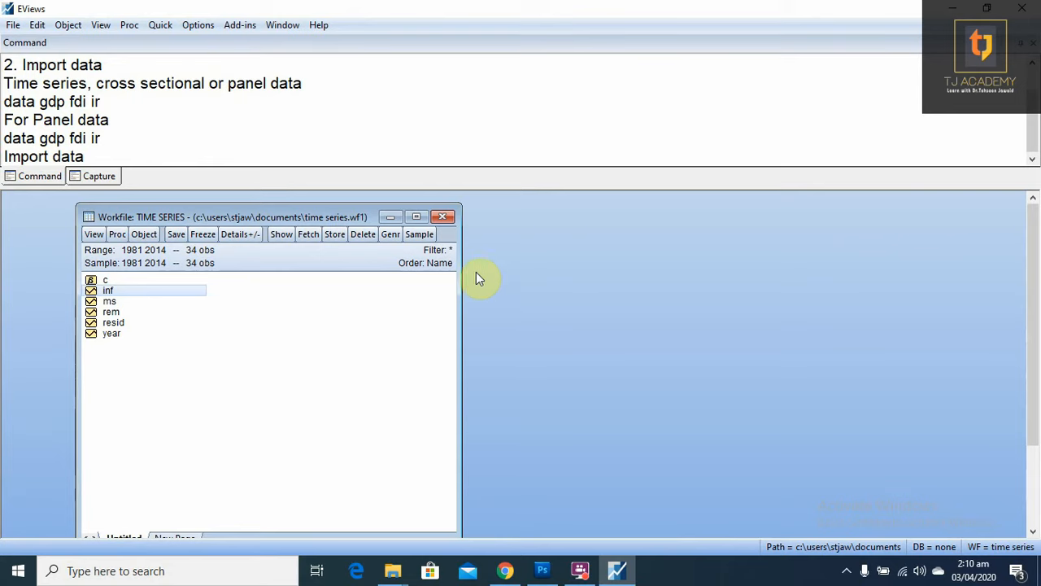